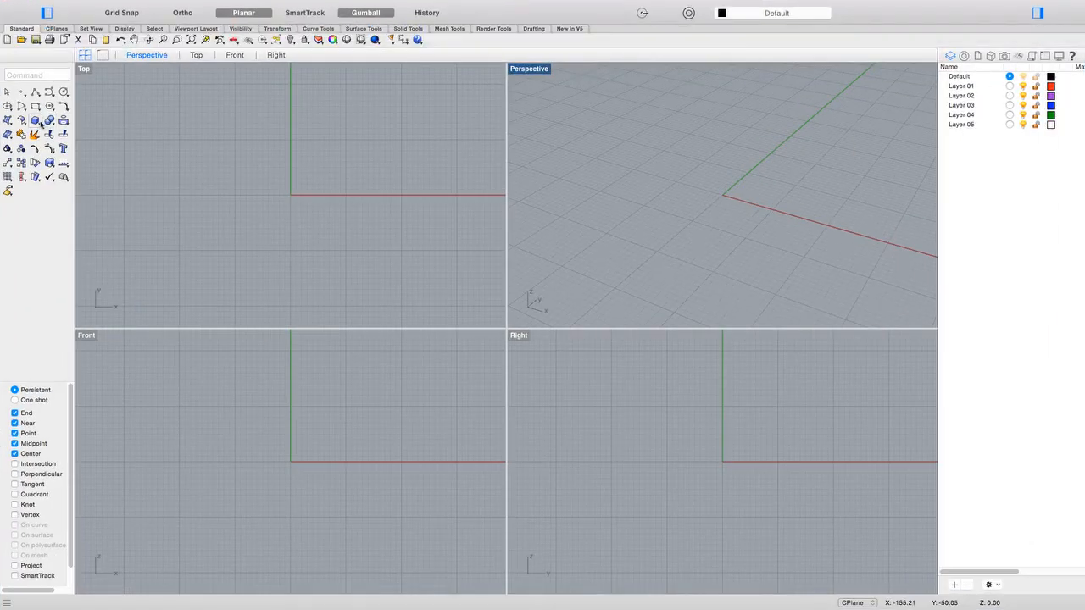
Step: Create a Sphere: Center, Radius at the origin with radius 200
click(34, 118)
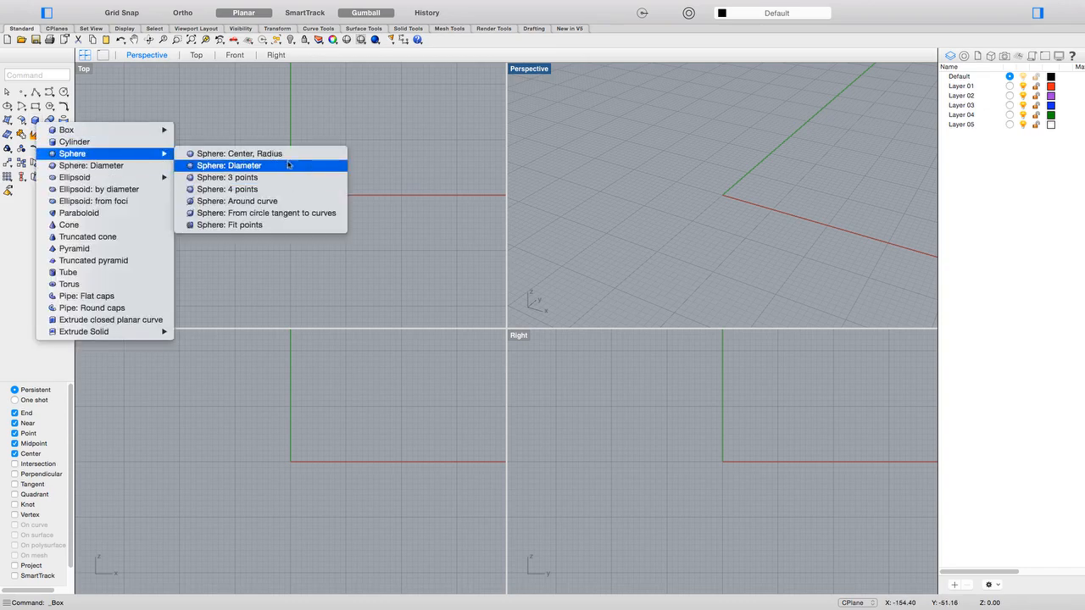
click(241, 153)
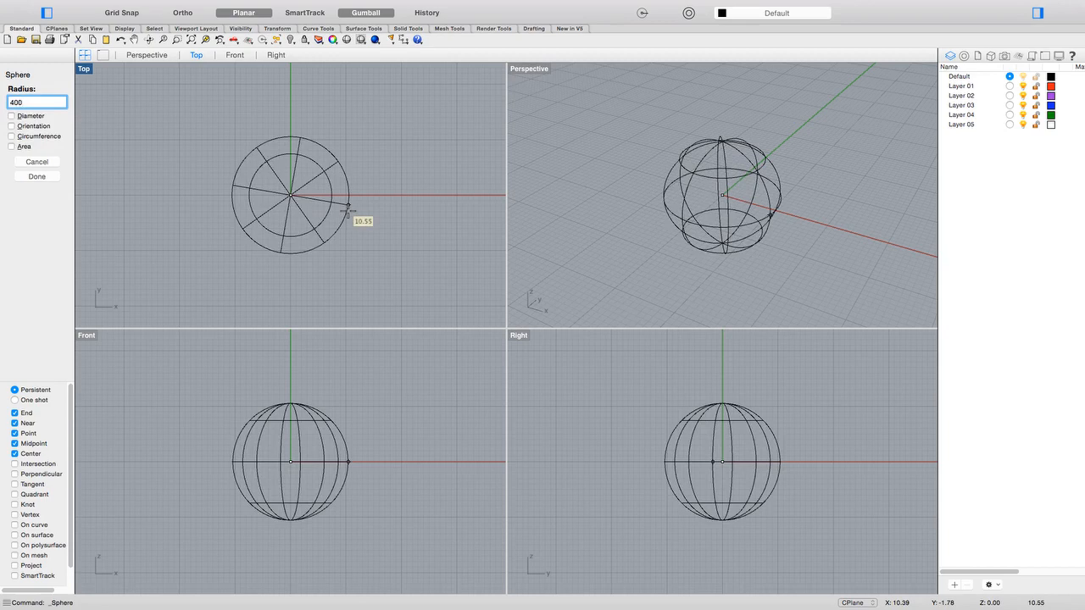
text(200)
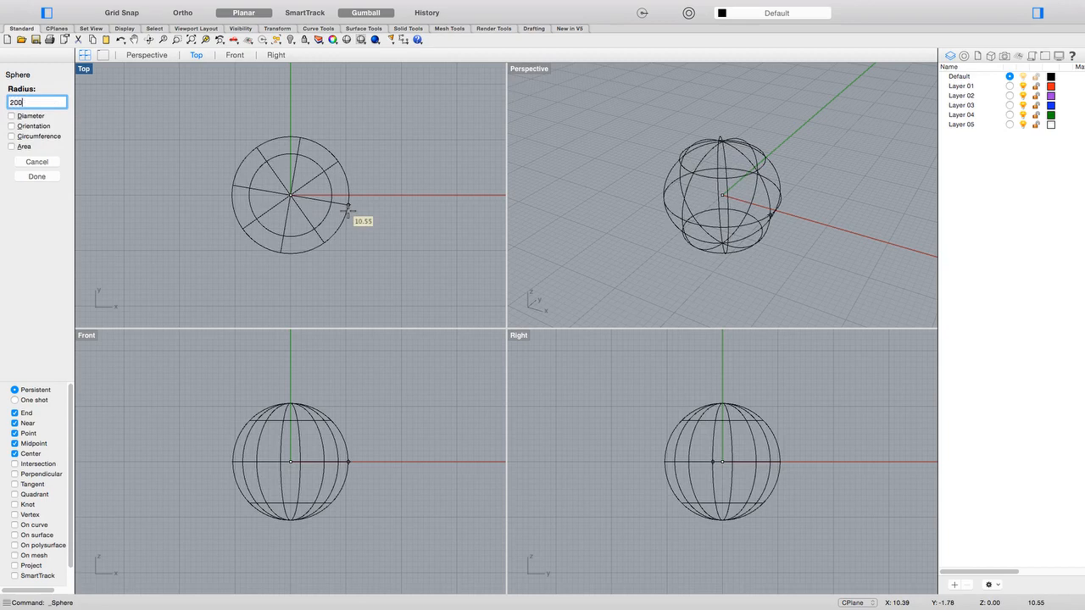
click(38, 161)
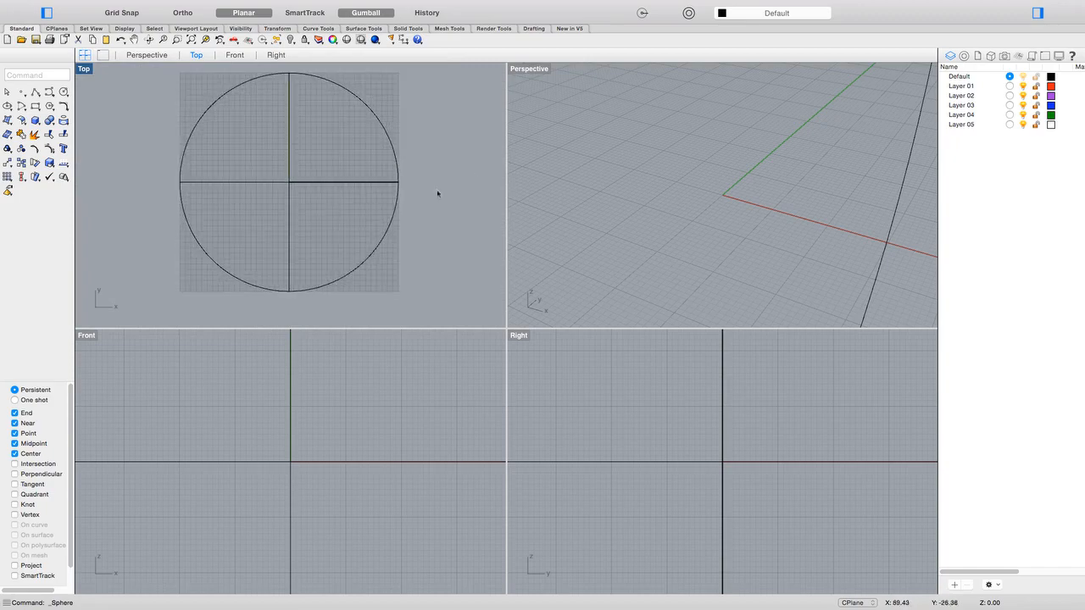
Step: Maximize the Perspective viewport, set it to Shaded and orbit around the sphere
double_click(529, 68)
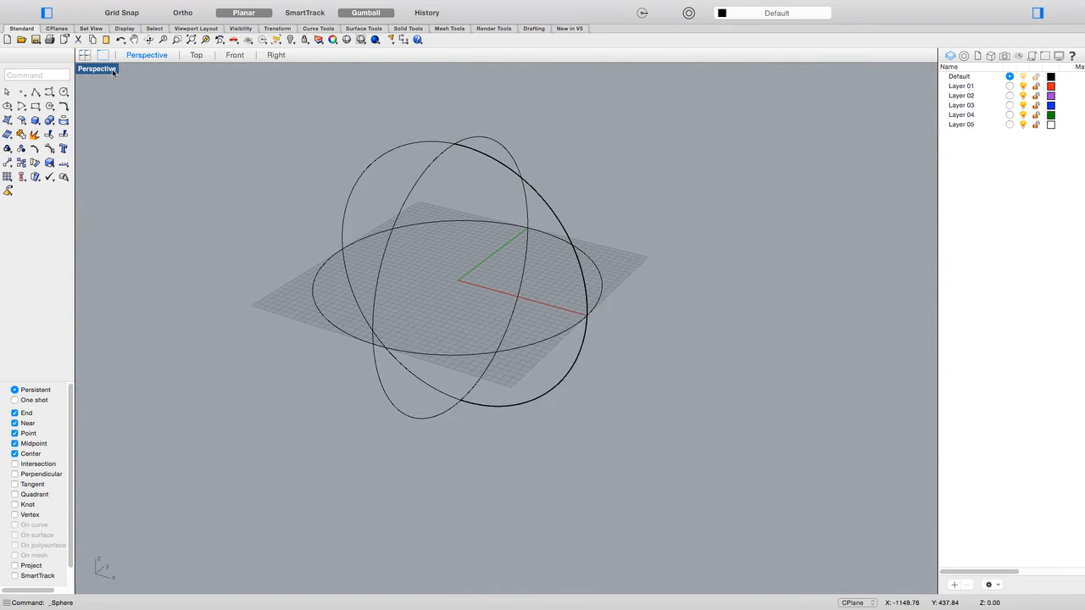
right_click(97, 68)
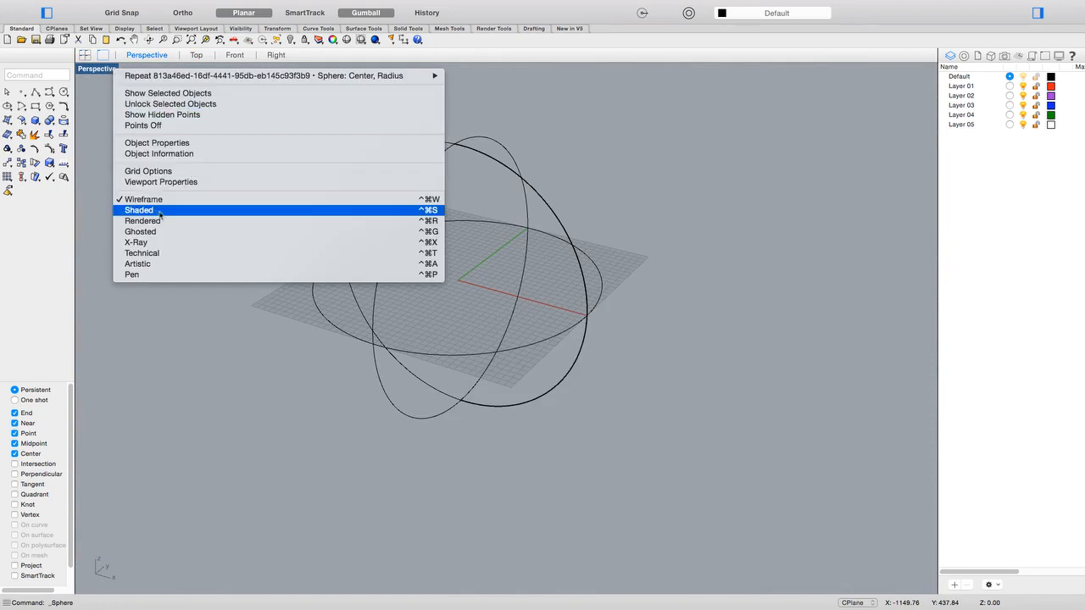
click(139, 210)
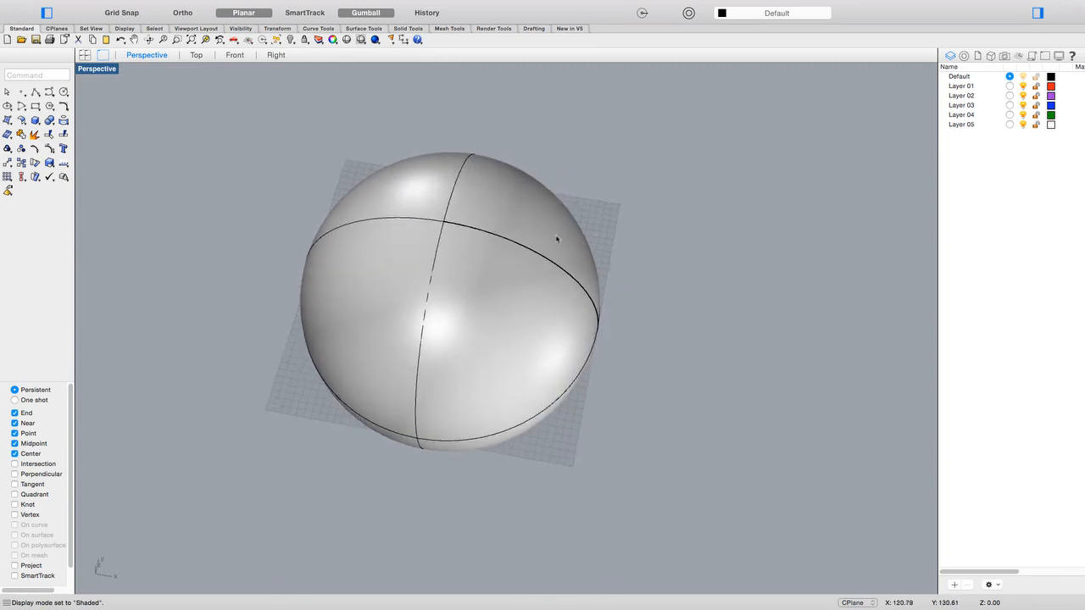
mouse_move(674, 325)
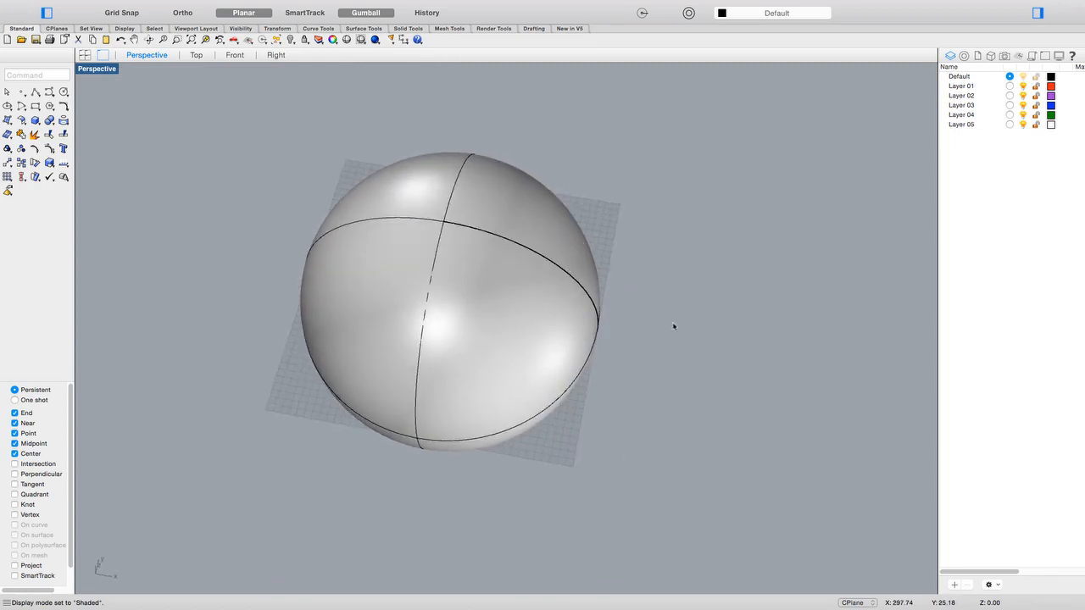
drag(674, 328, 787, 305)
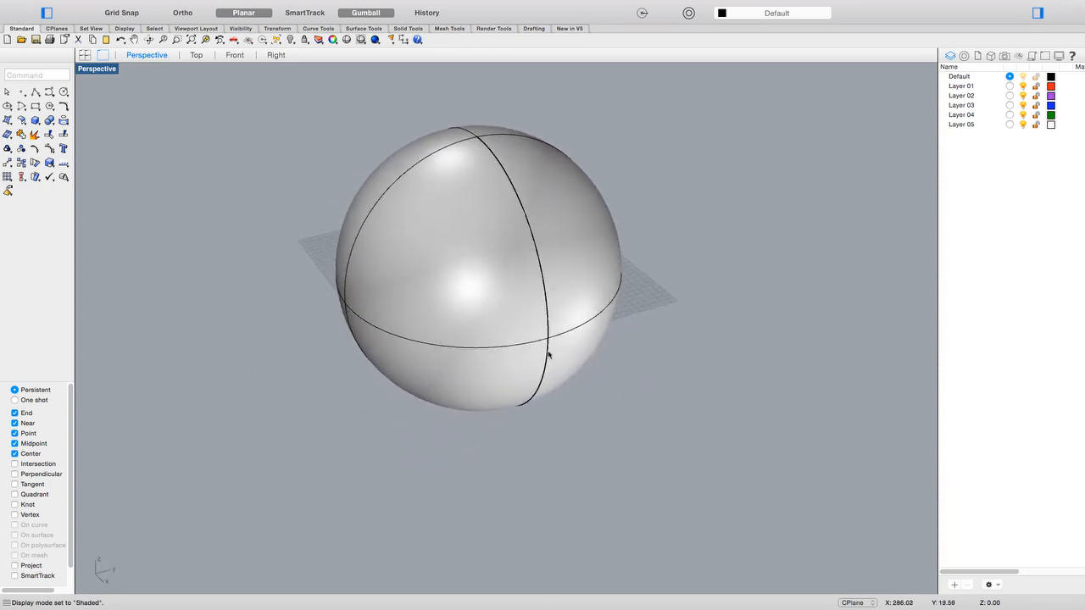
Step: Rebuild the selected sphere as degree 3 with 12 by 8 points and show its control points
click(549, 354)
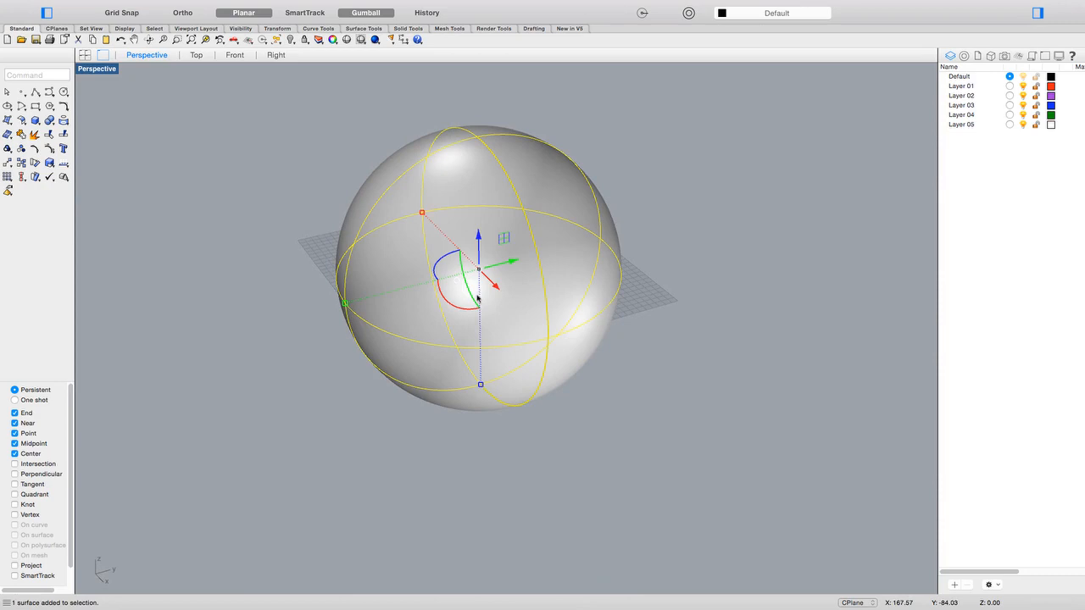
mouse_move(479, 298)
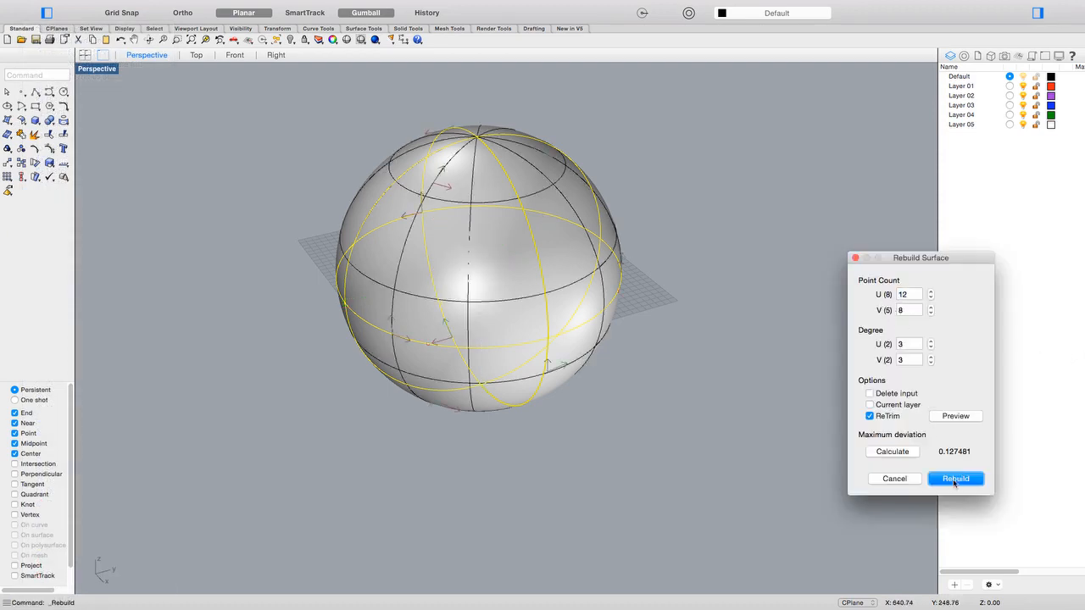
click(956, 478)
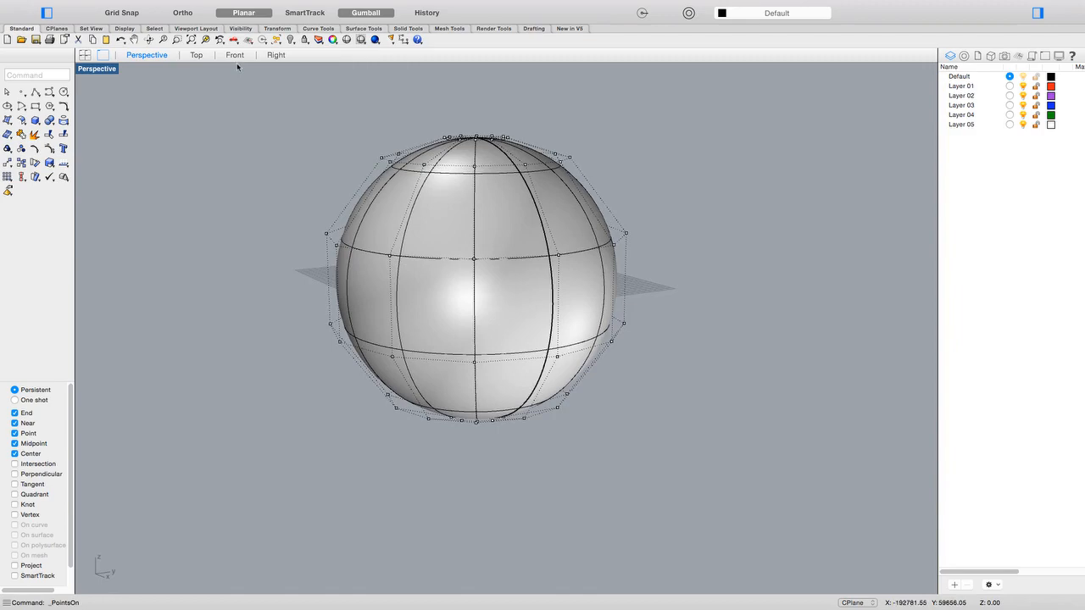
Step: In the Front view, move rows of control points down to squash the sphere into a cushion
click(234, 54)
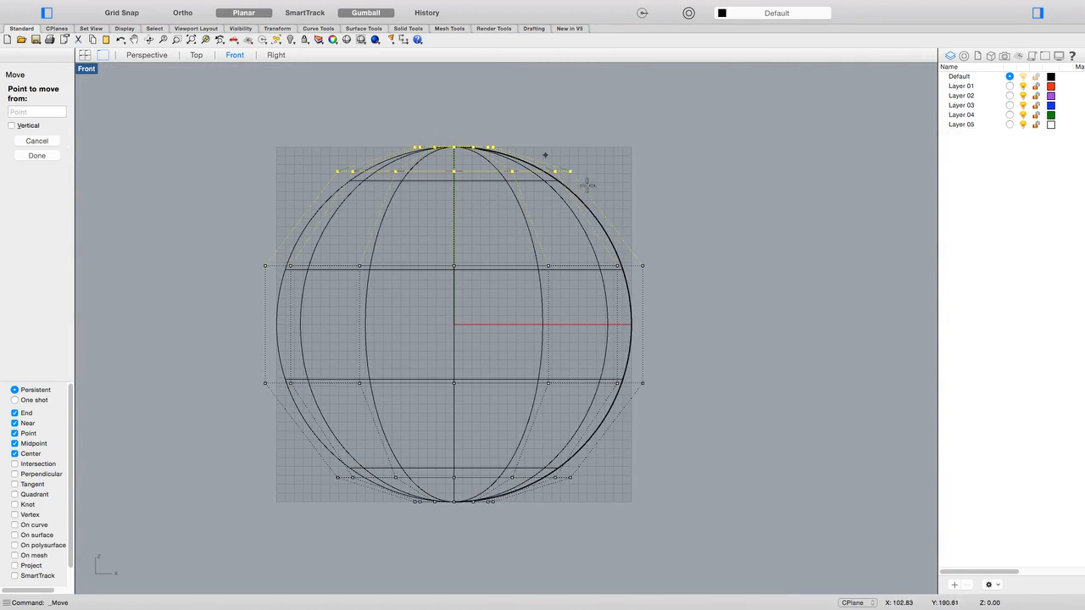
mouse_move(338, 137)
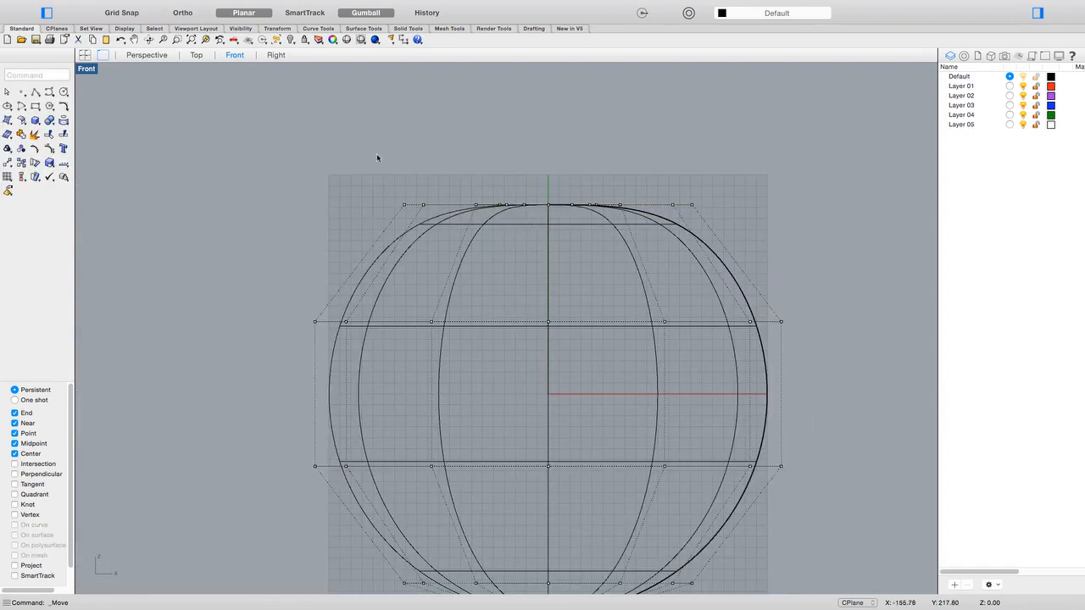
right_click(716, 195)
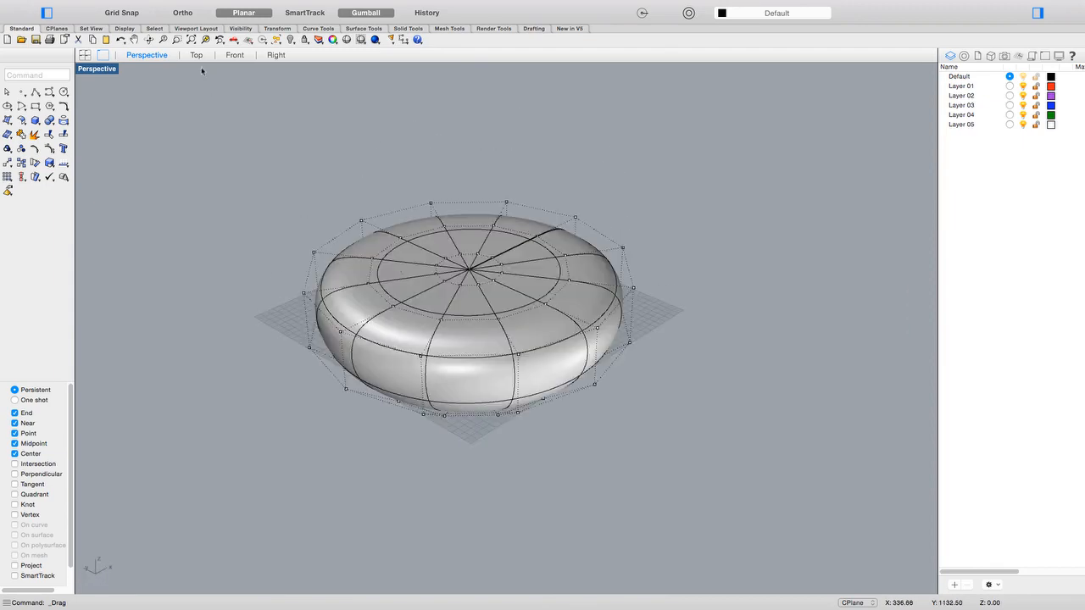
Step: Draw a slanted polyline under the seat in Front view and check it from Top and Perspective
click(196, 54)
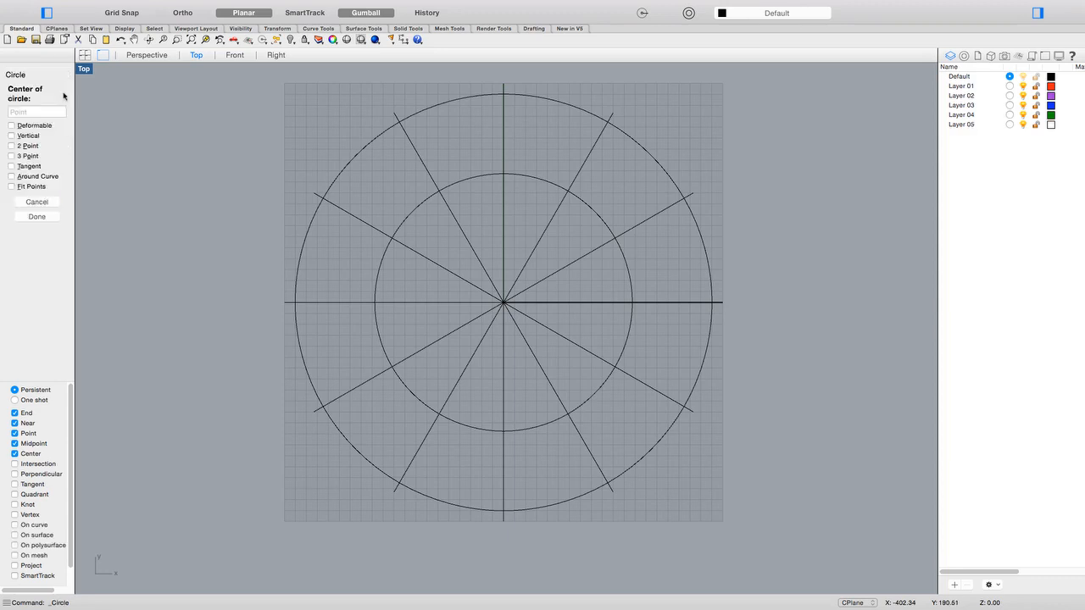
click(145, 54)
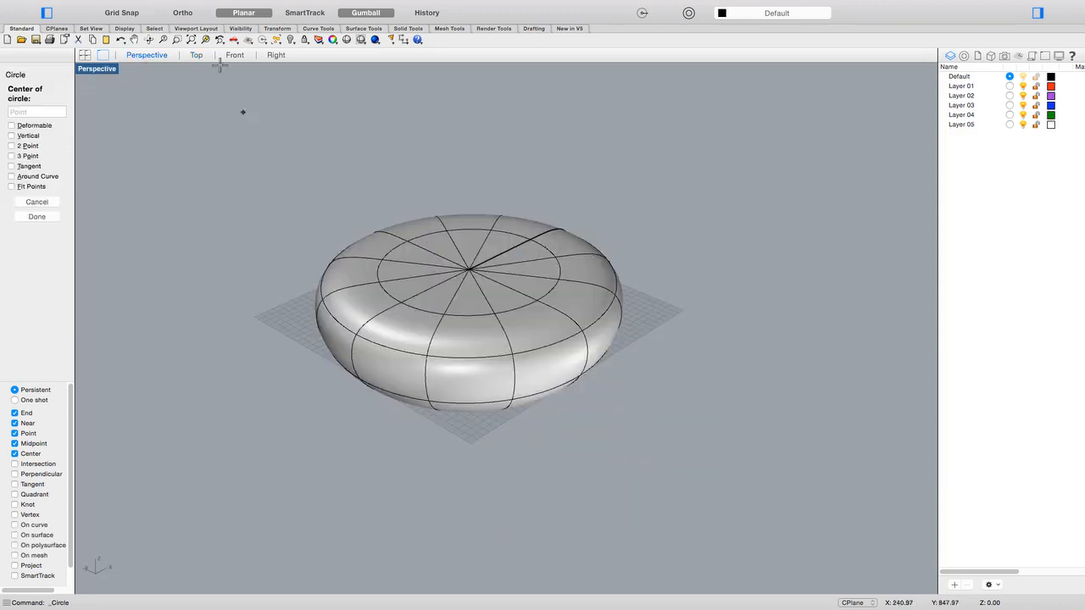
click(234, 55)
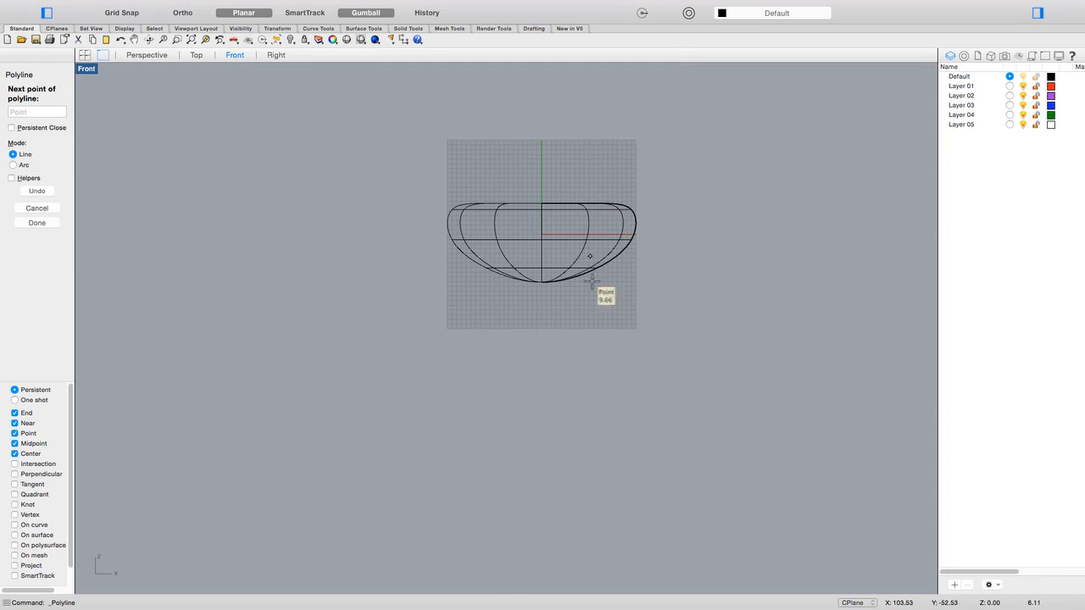
mouse_move(627, 475)
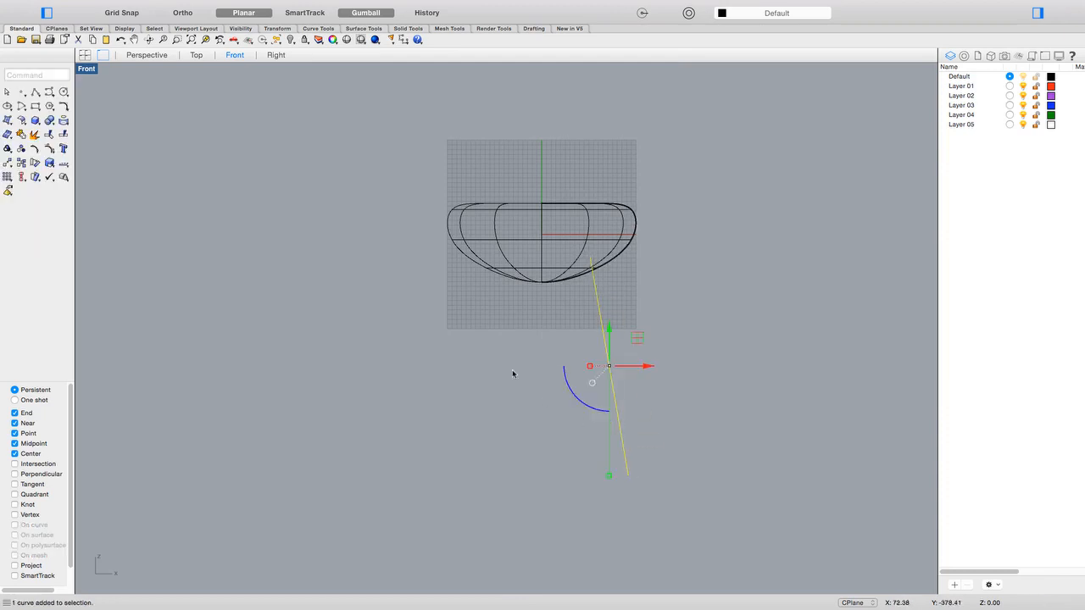
click(196, 54)
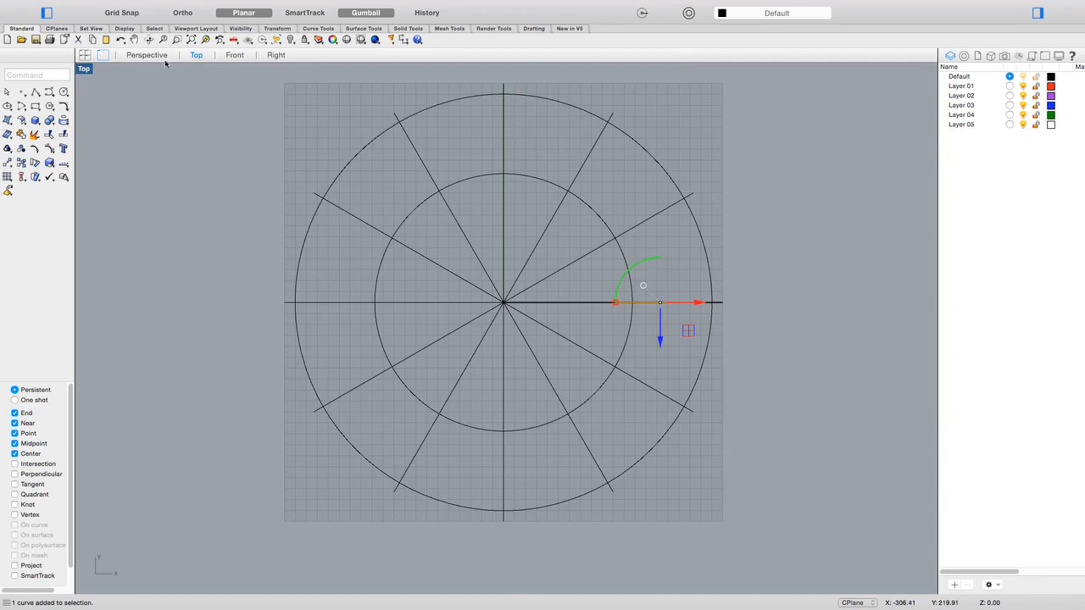
click(146, 54)
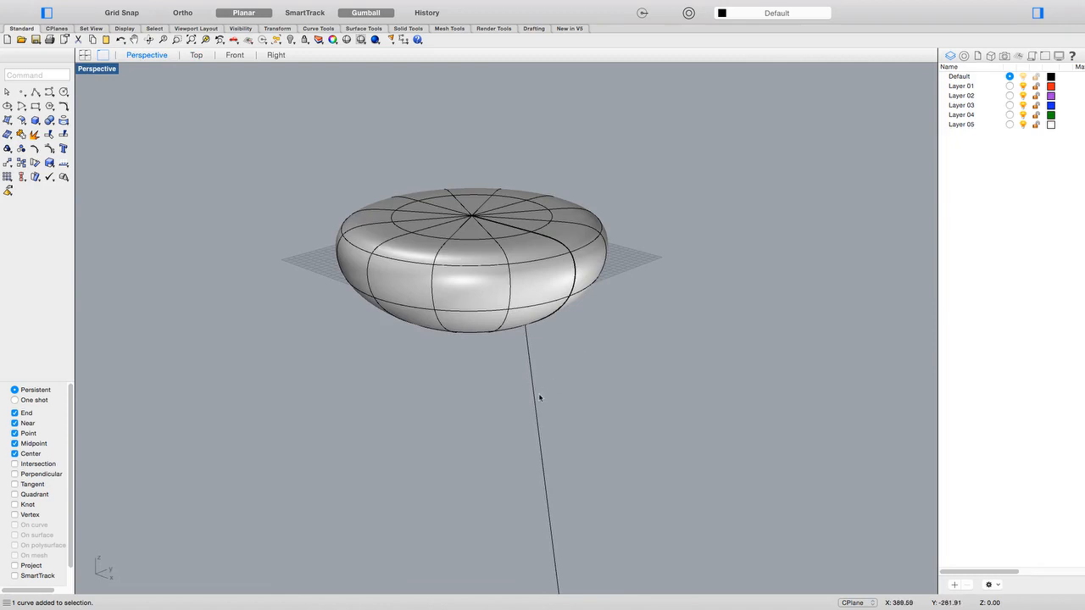
mouse_move(221, 112)
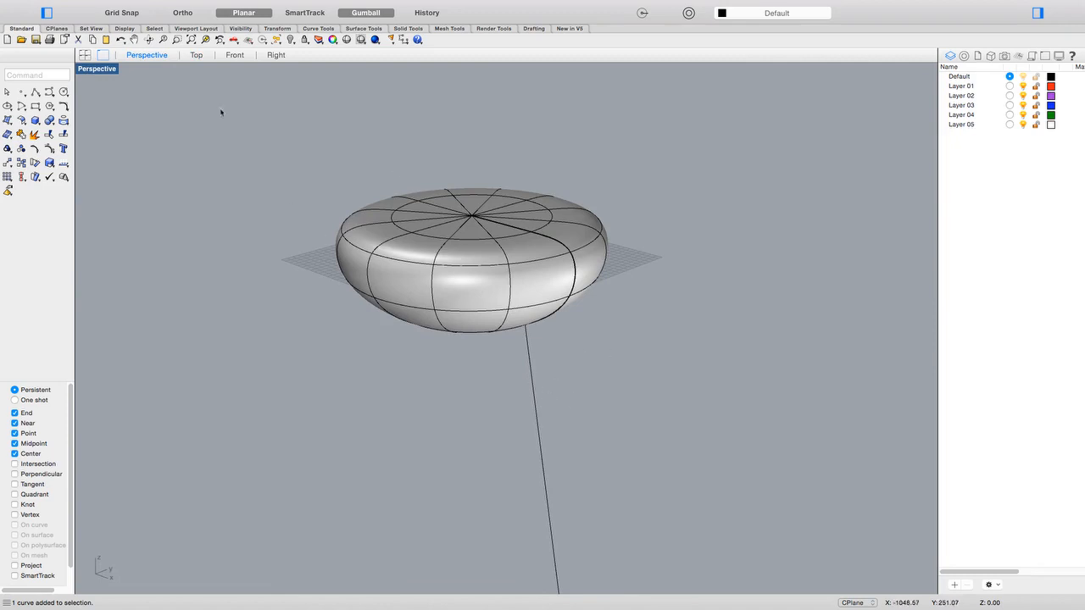
Step: Polar-array the leg line about the seat centre into 3 lines over 360°
click(197, 54)
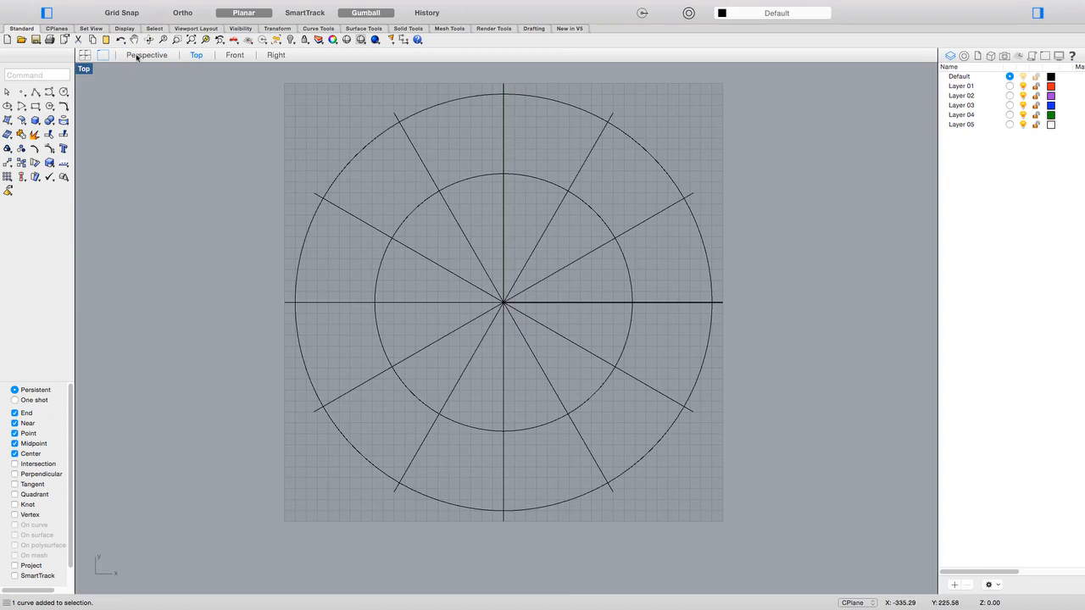
click(146, 54)
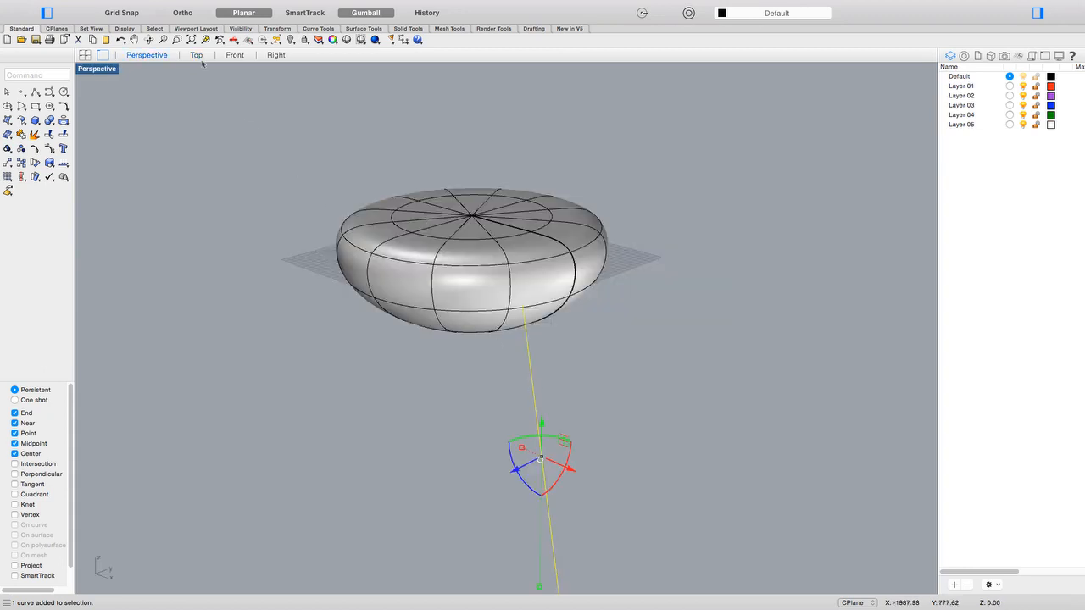
click(197, 54)
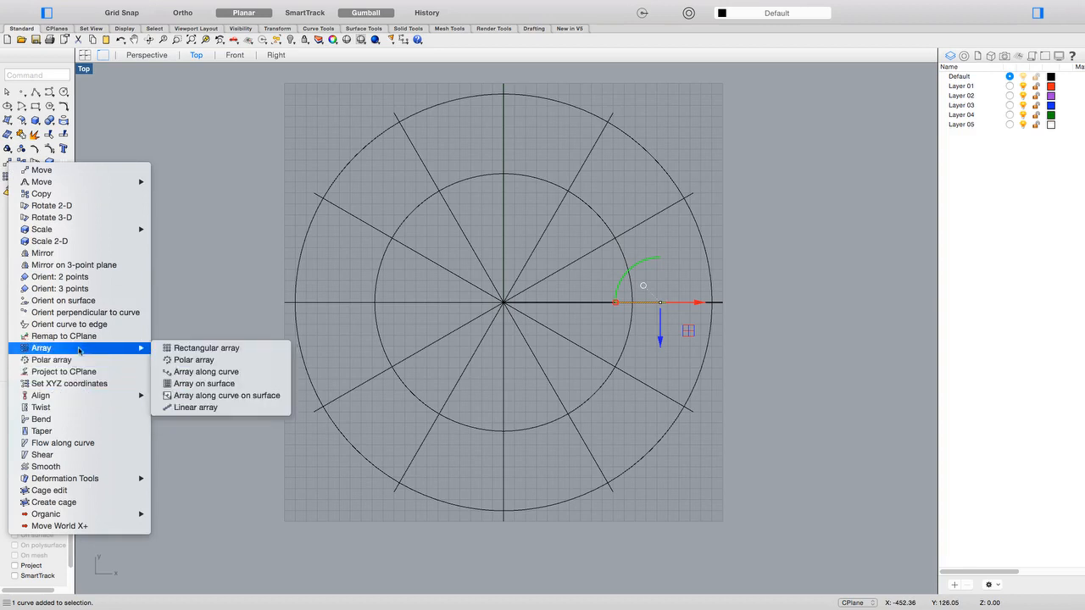
click(194, 359)
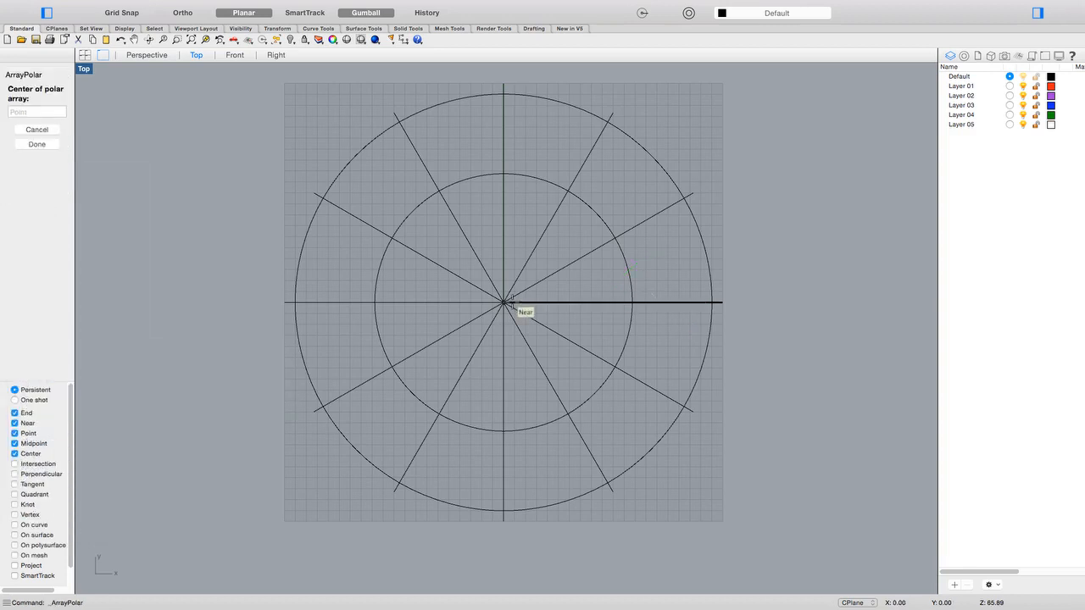
click(505, 302)
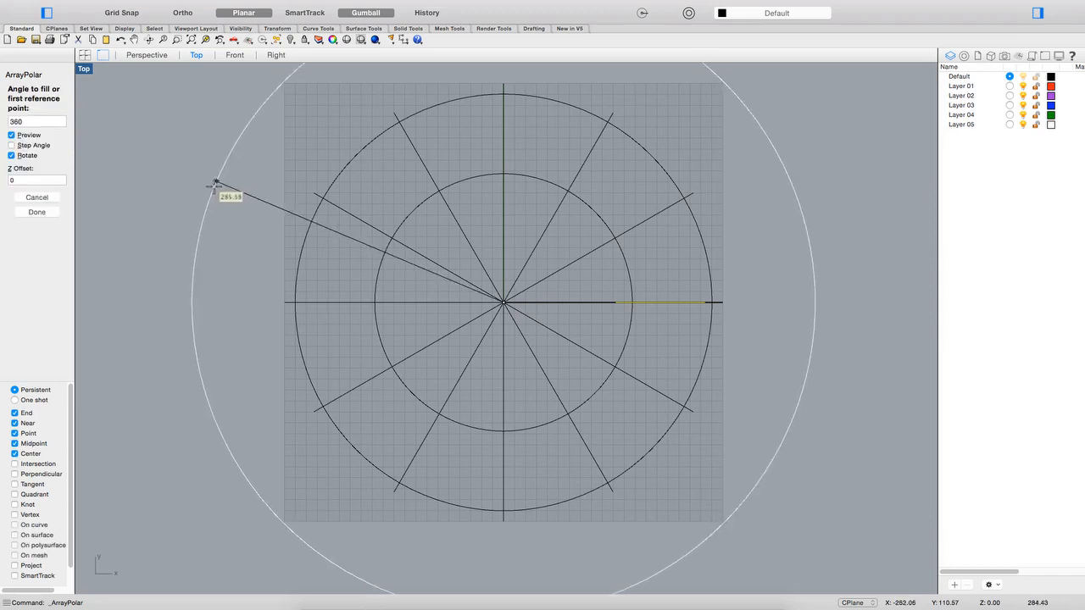
mouse_move(202, 163)
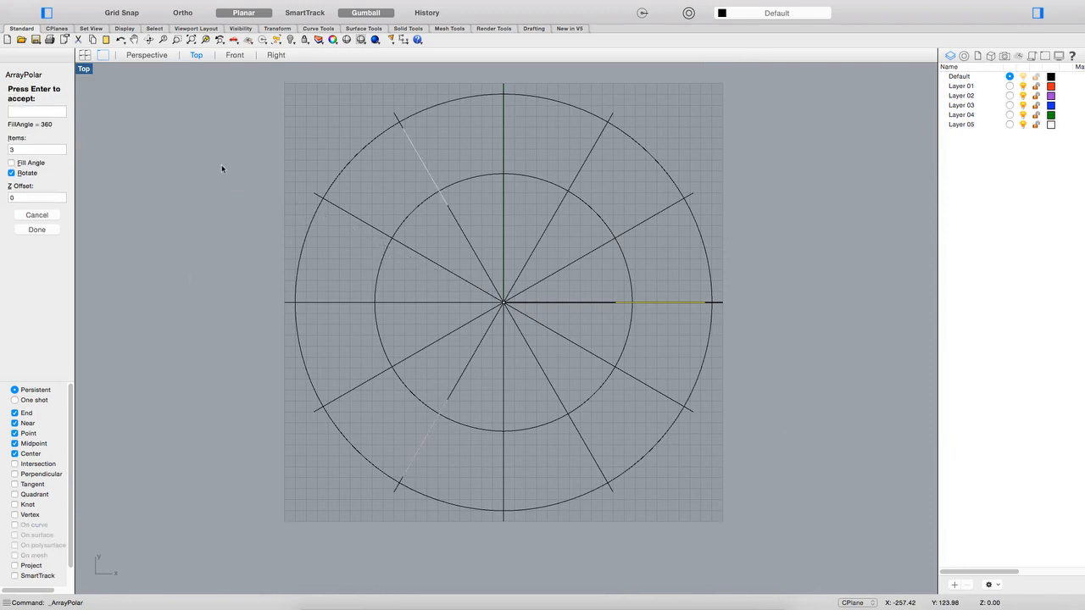
click(146, 55)
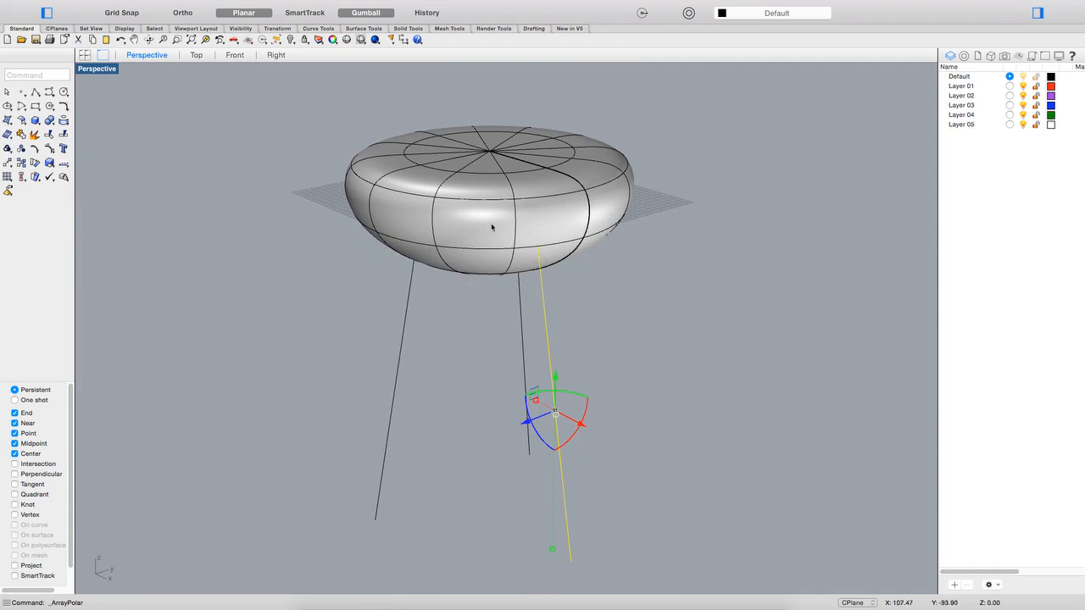
mouse_move(613, 227)
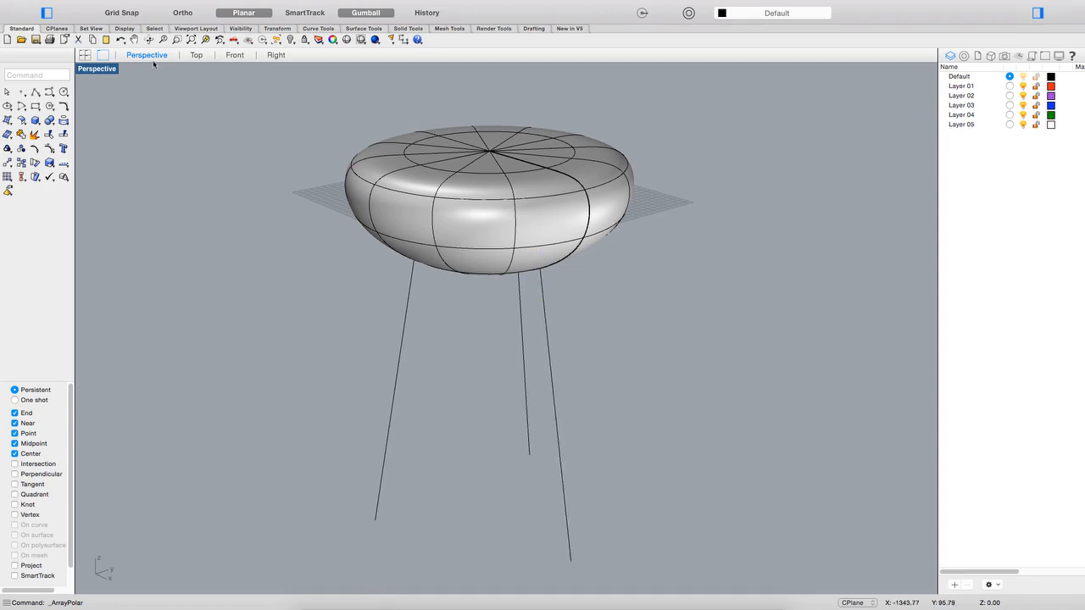
click(197, 54)
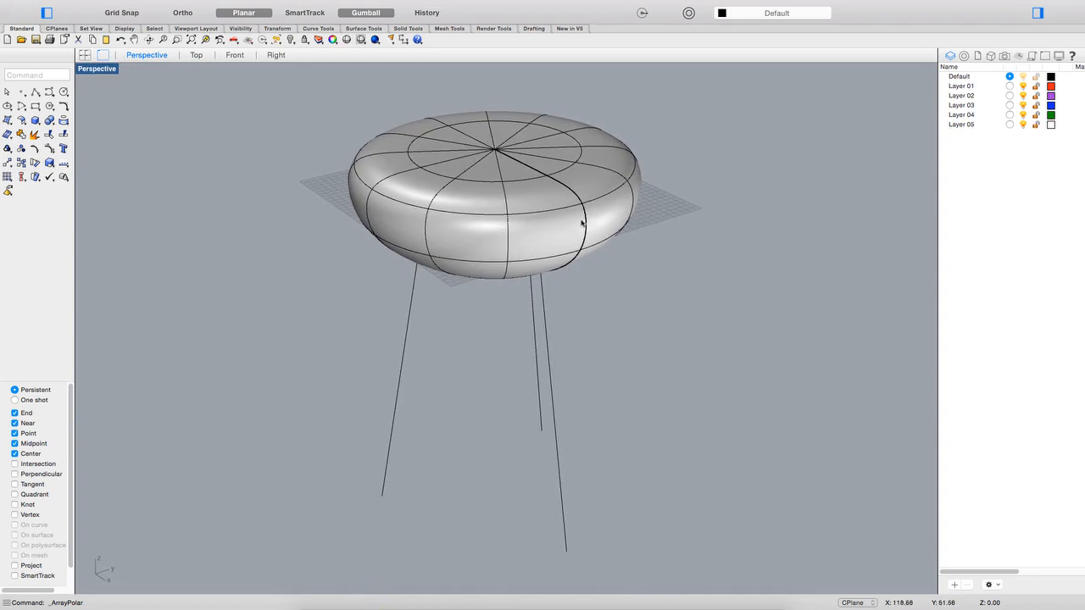
drag(580, 220, 631, 195)
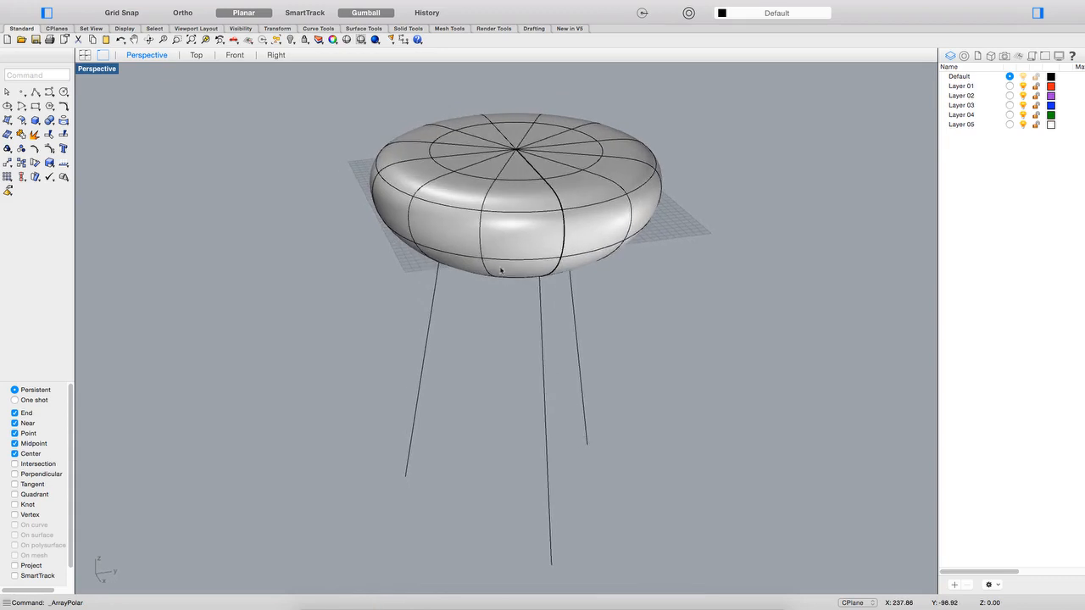
mouse_move(490, 251)
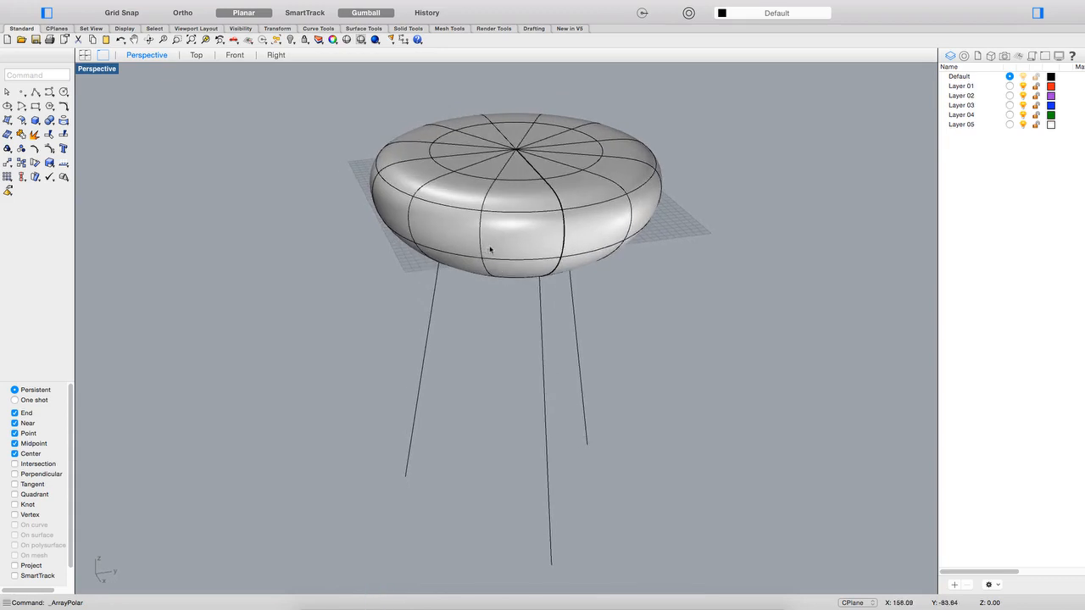
click(508, 229)
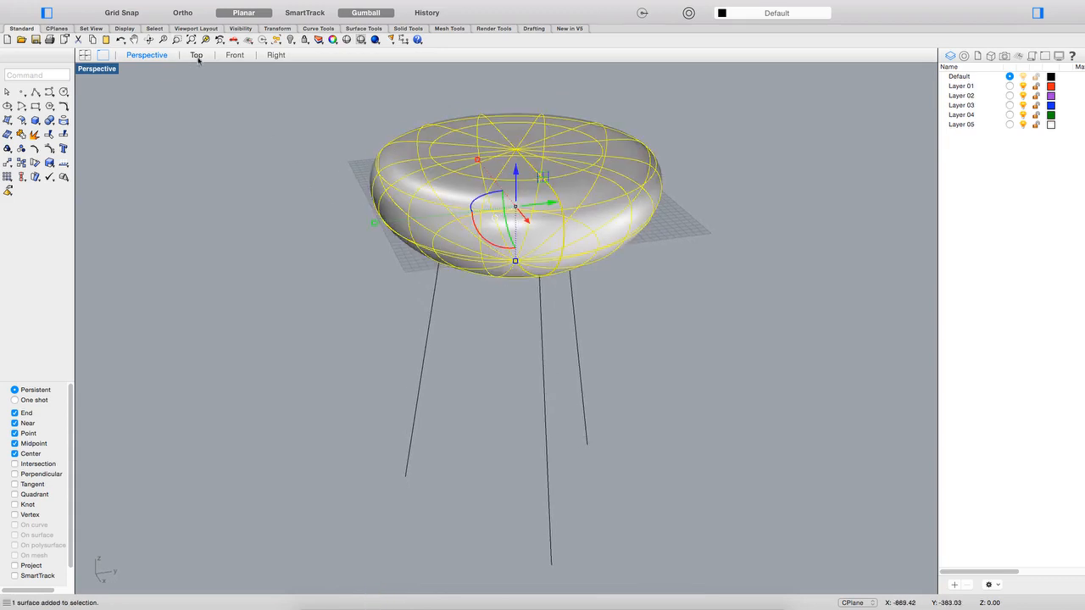
click(196, 54)
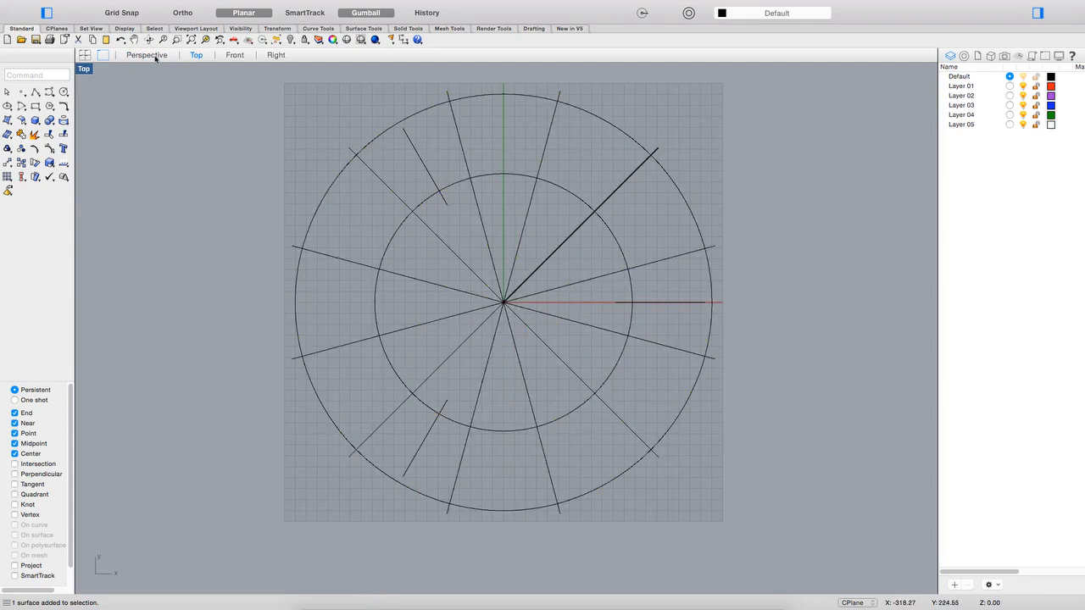
click(146, 55)
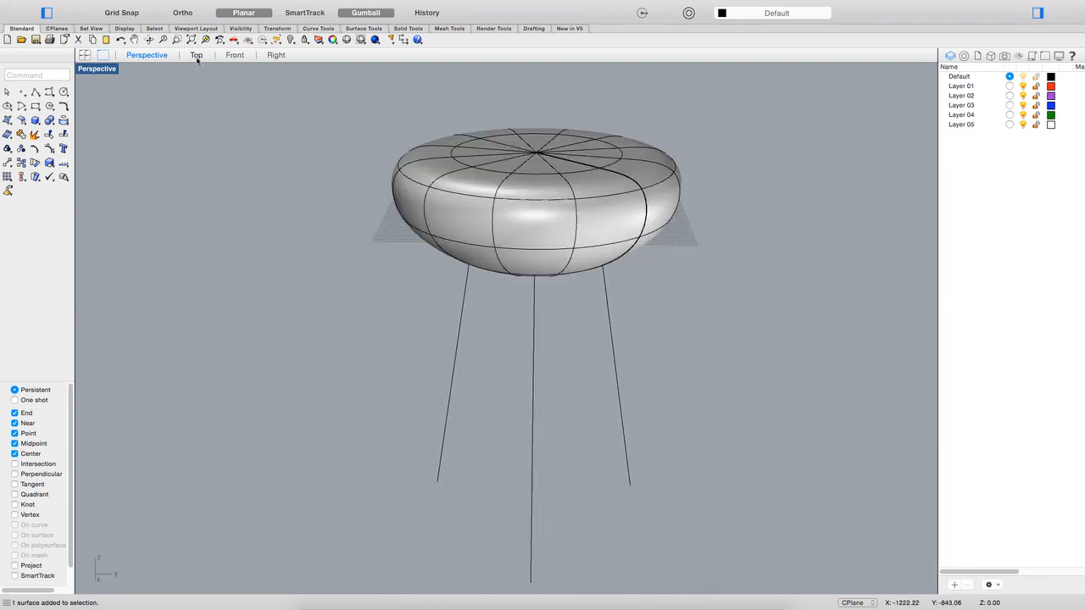
Step: In Top view, draw a circle straddling the seat's inner ring at the upper left
click(197, 54)
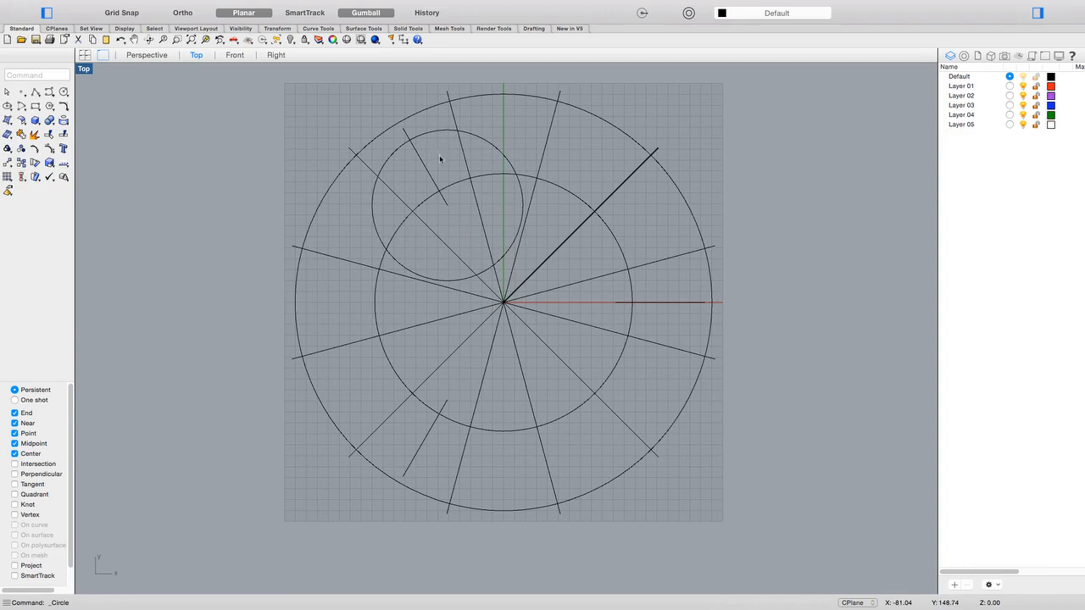
mouse_move(454, 256)
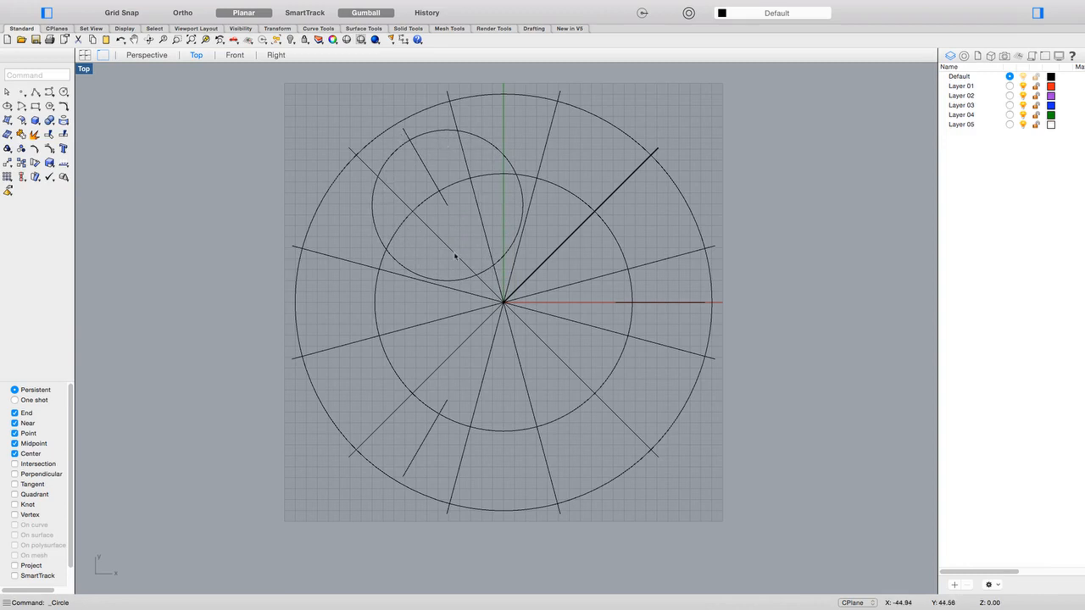
mouse_move(431, 183)
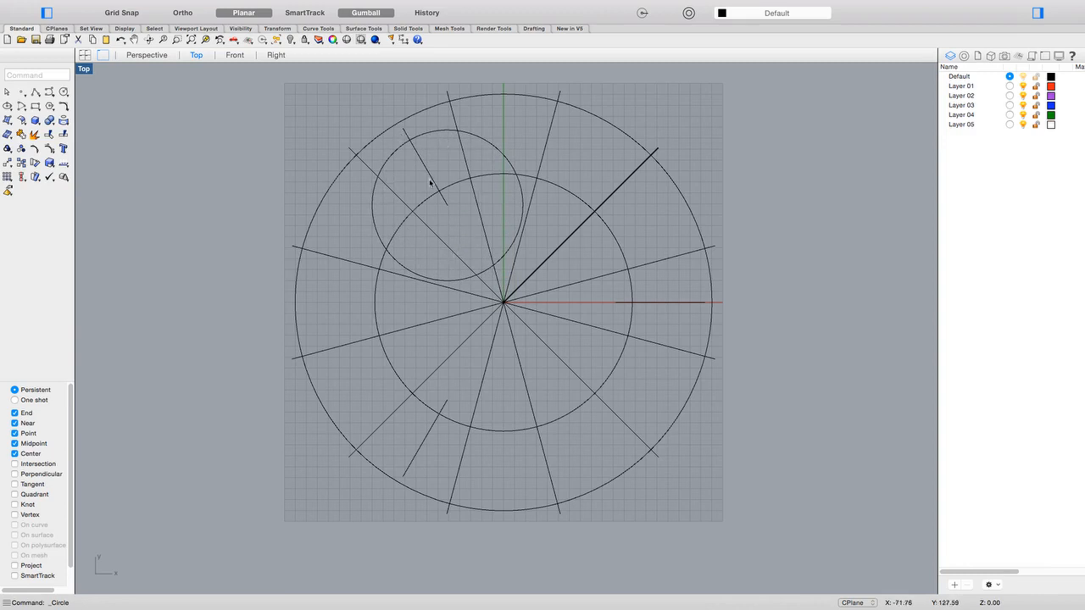
mouse_move(434, 190)
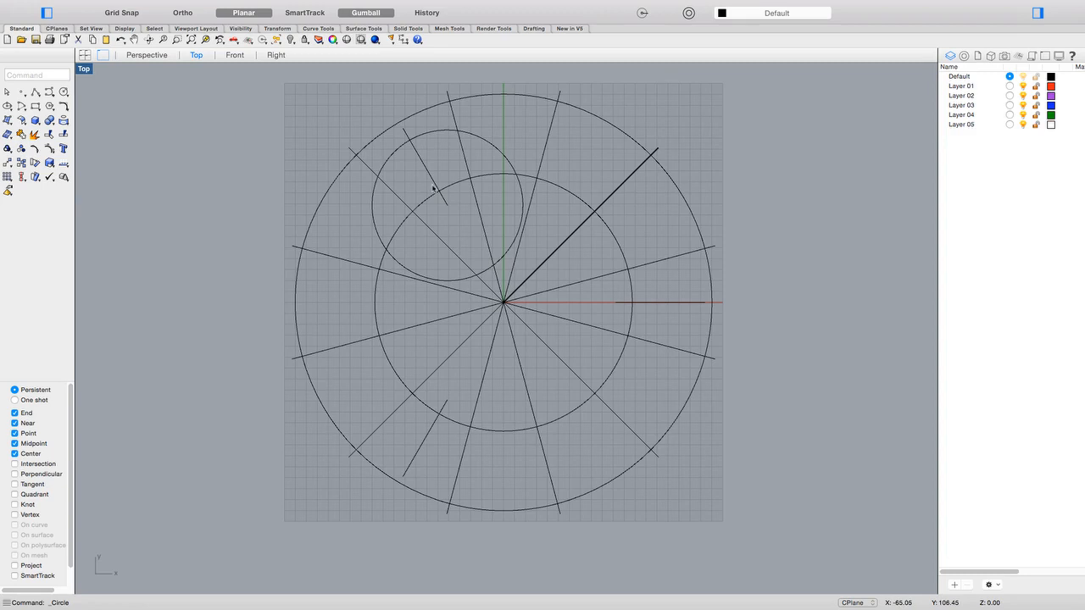
mouse_move(434, 146)
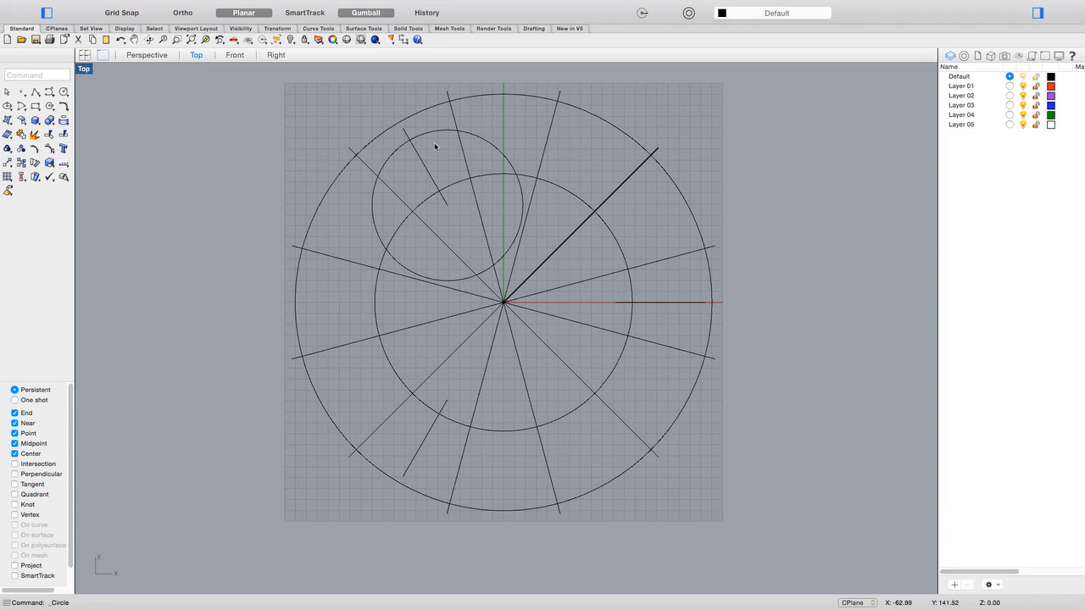
mouse_move(434, 134)
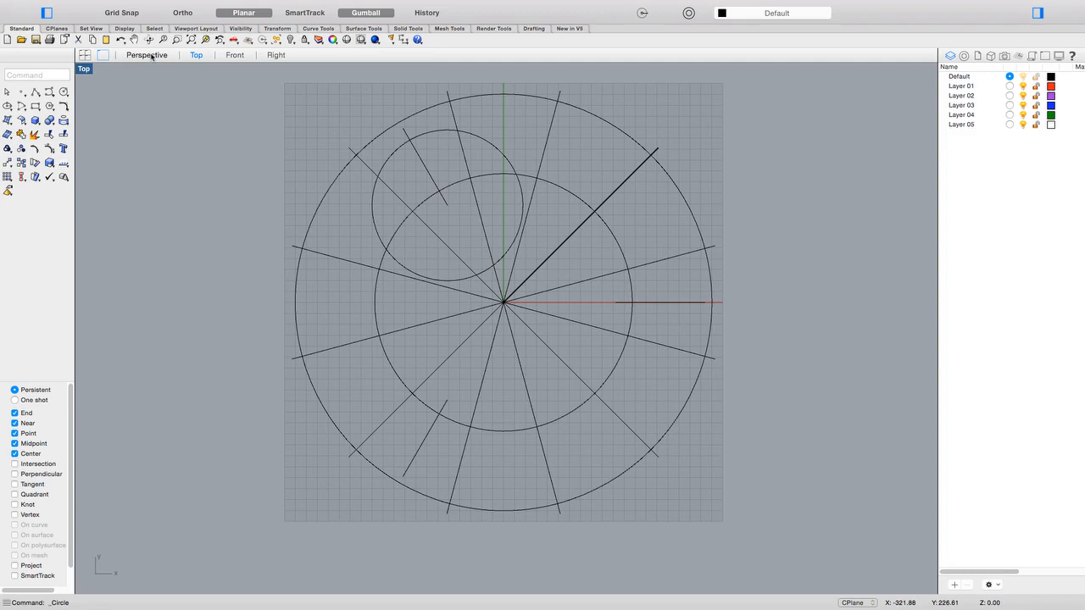
click(146, 54)
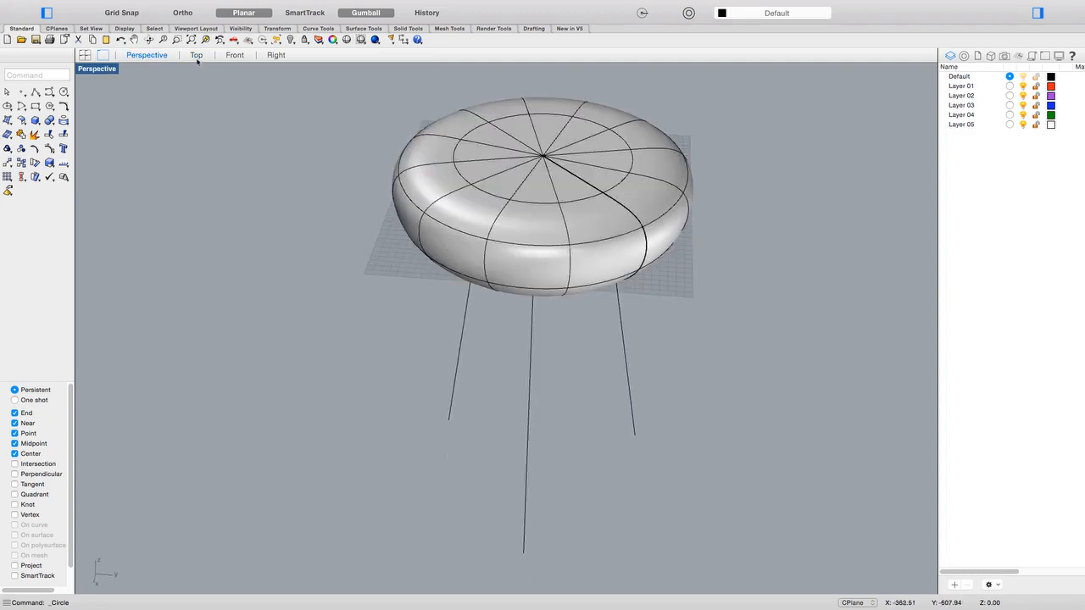
click(196, 55)
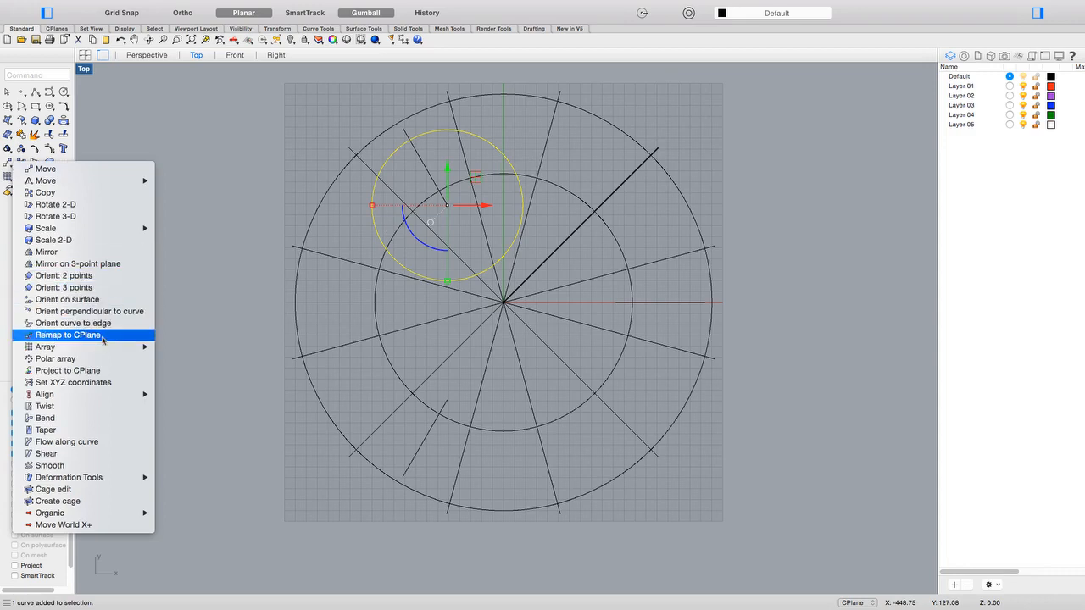
Step: Polar-array the circle about the origin into 3 copies over 360° and select all three
click(54, 360)
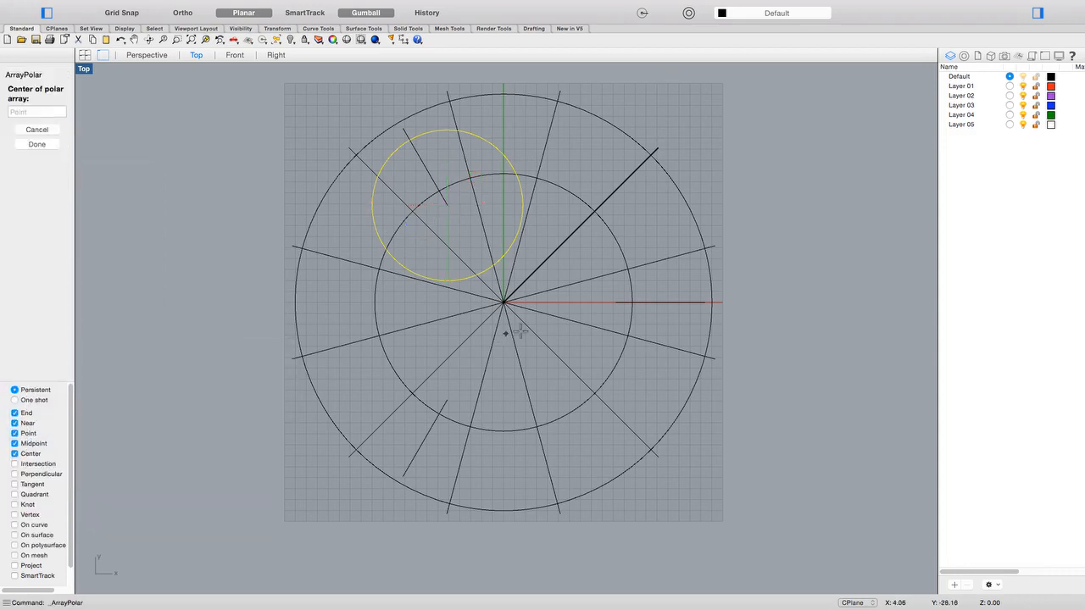
click(505, 302)
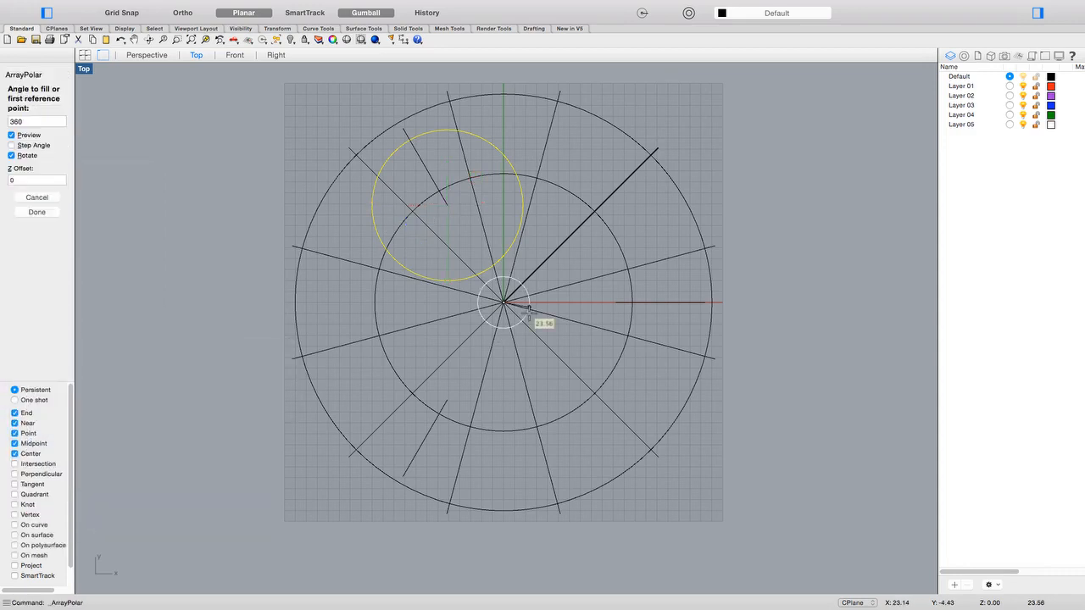
click(506, 305)
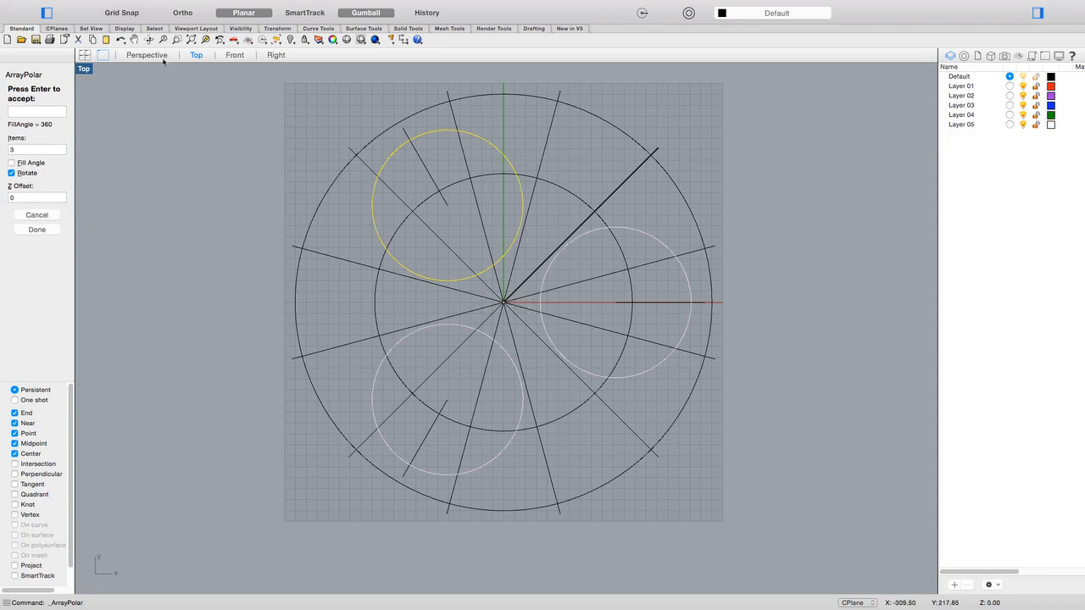
mouse_move(66, 222)
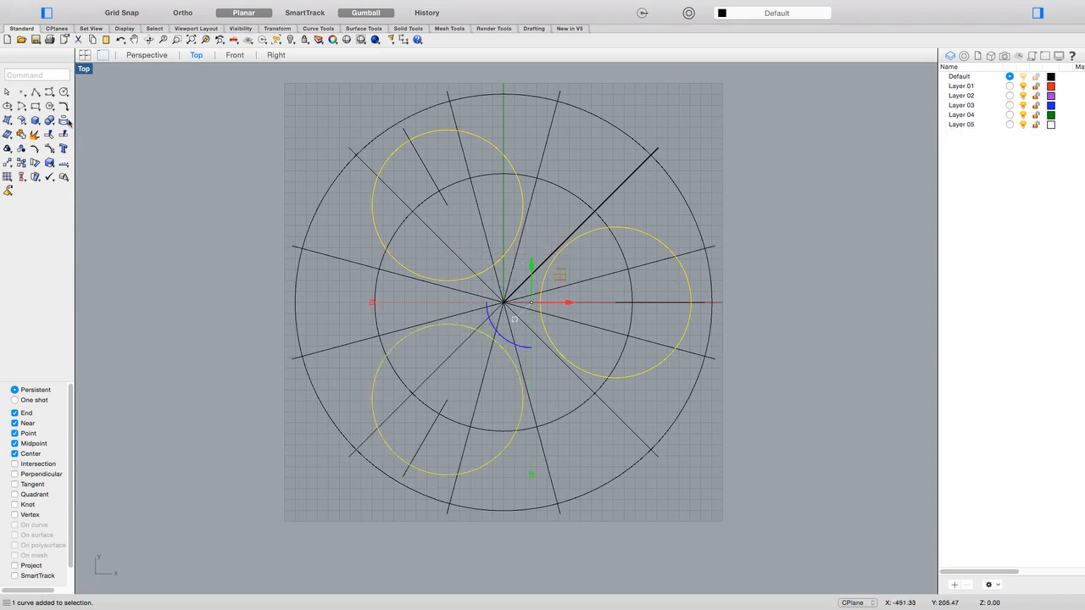
click(7, 118)
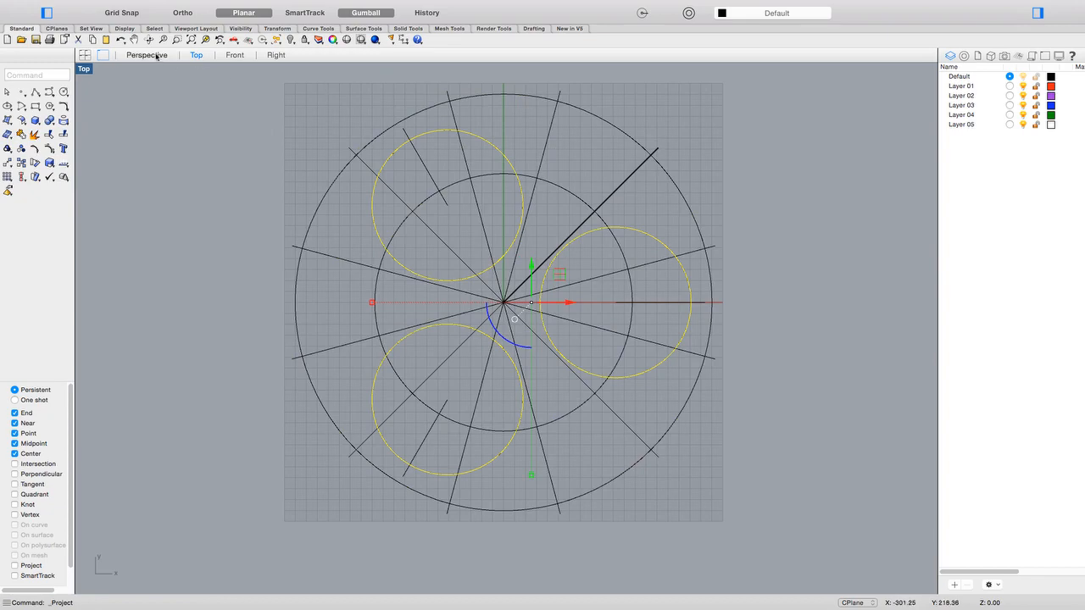
Step: Project the circles onto the seat and trim away the enclosed underside patches
click(146, 55)
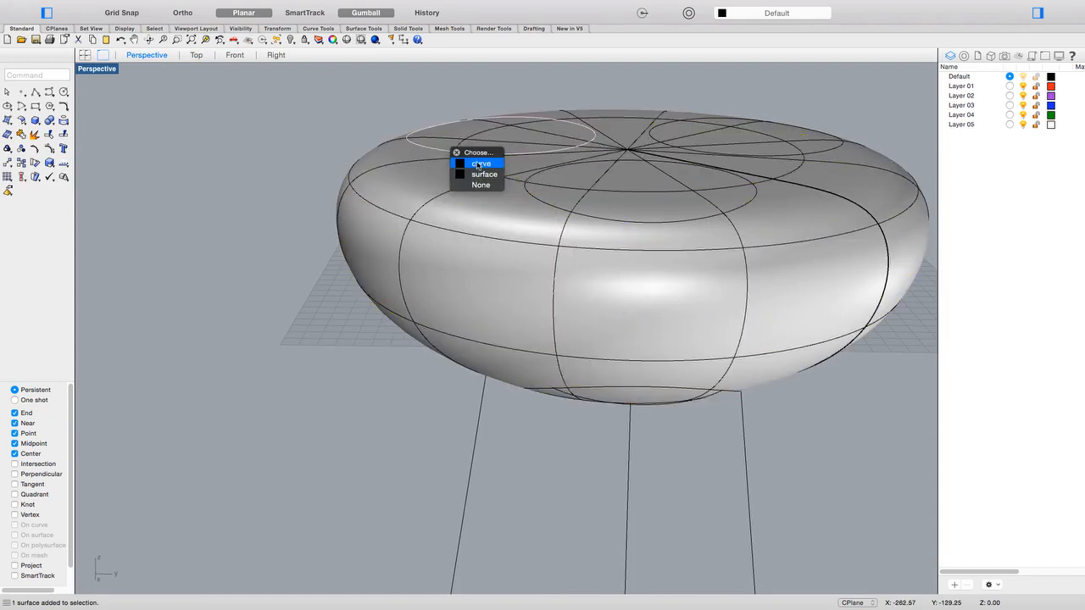
click(481, 163)
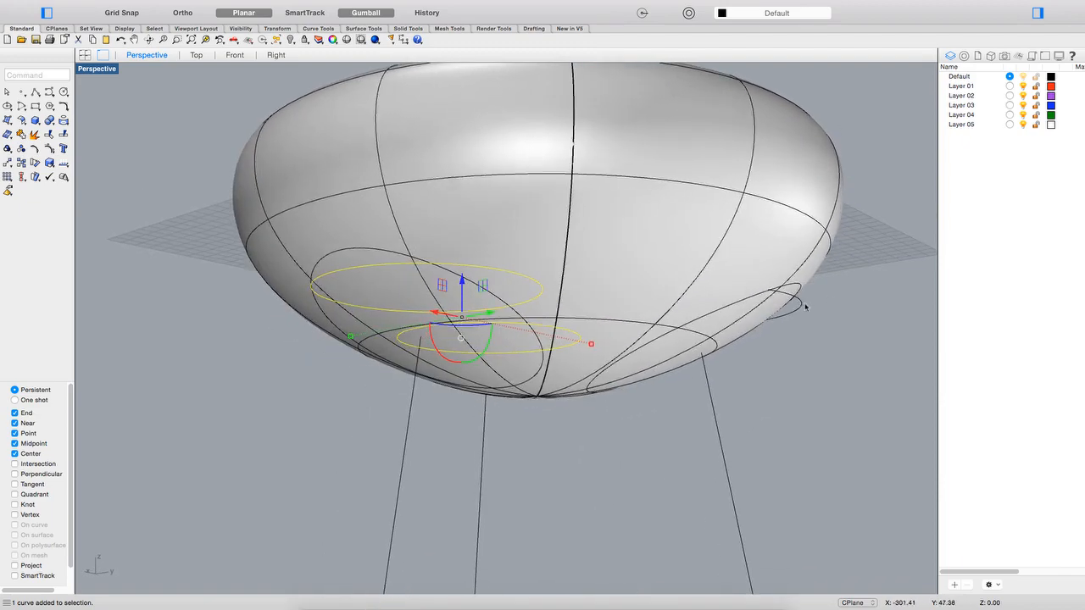
right_click(960, 126)
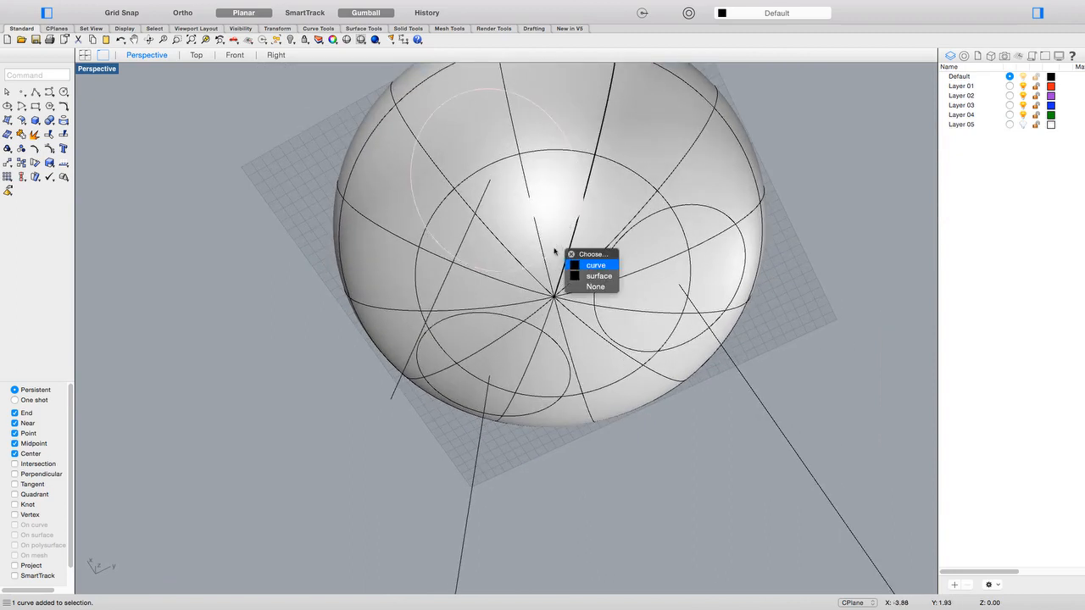
click(596, 265)
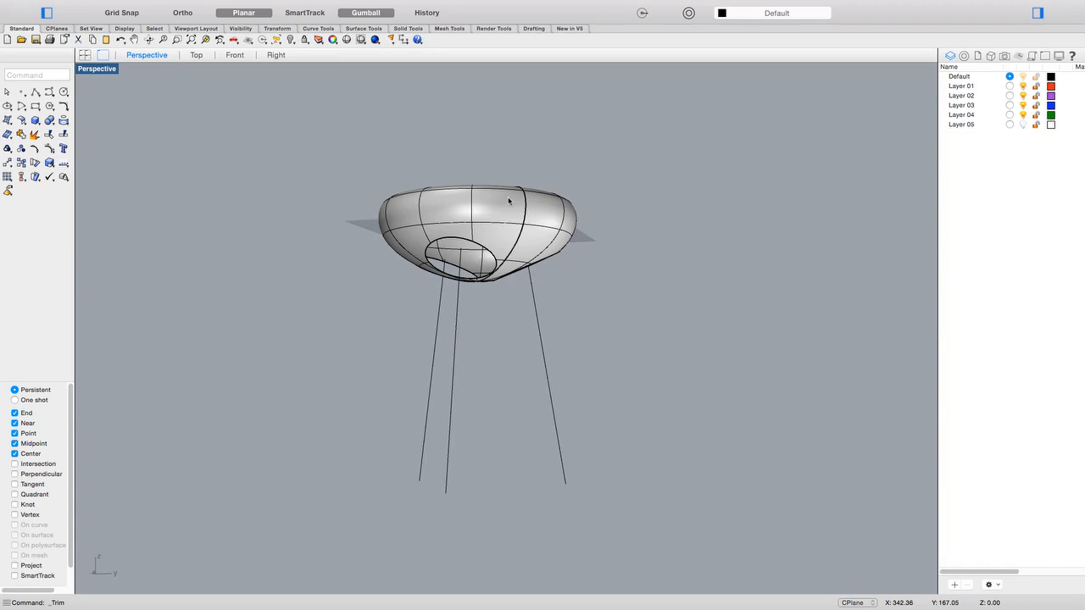
mouse_move(485, 305)
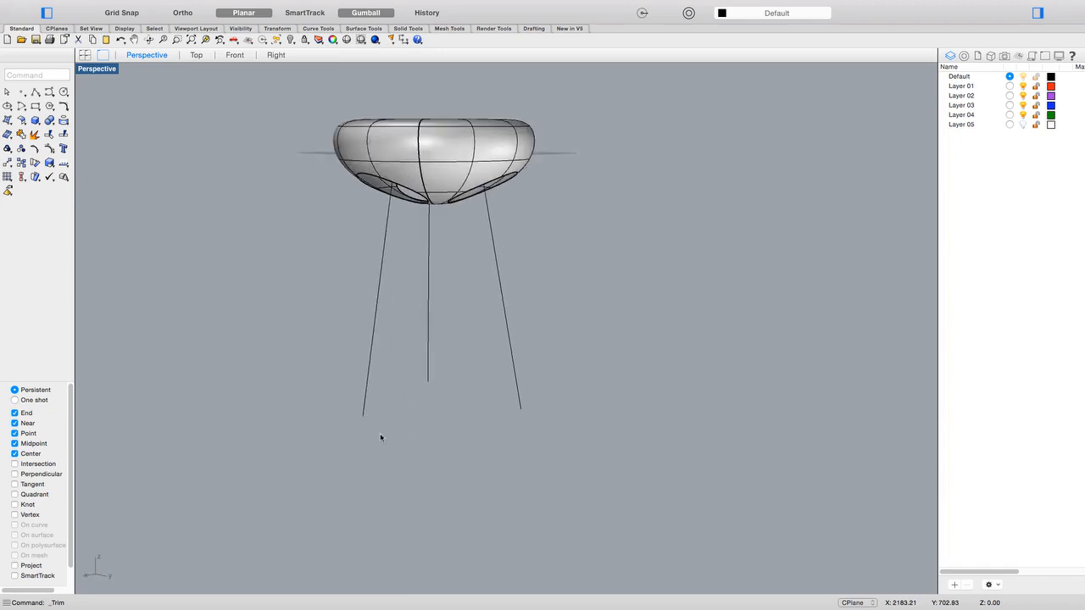
mouse_move(183, 210)
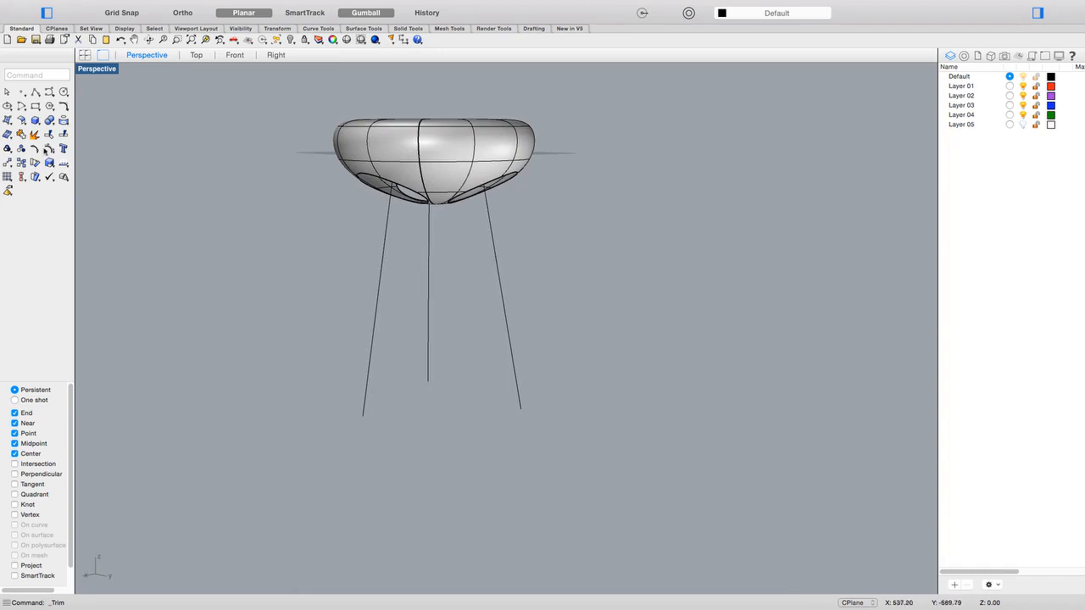
Step: Create an Around Curve cylinder based at one leg line's lower end
click(75, 146)
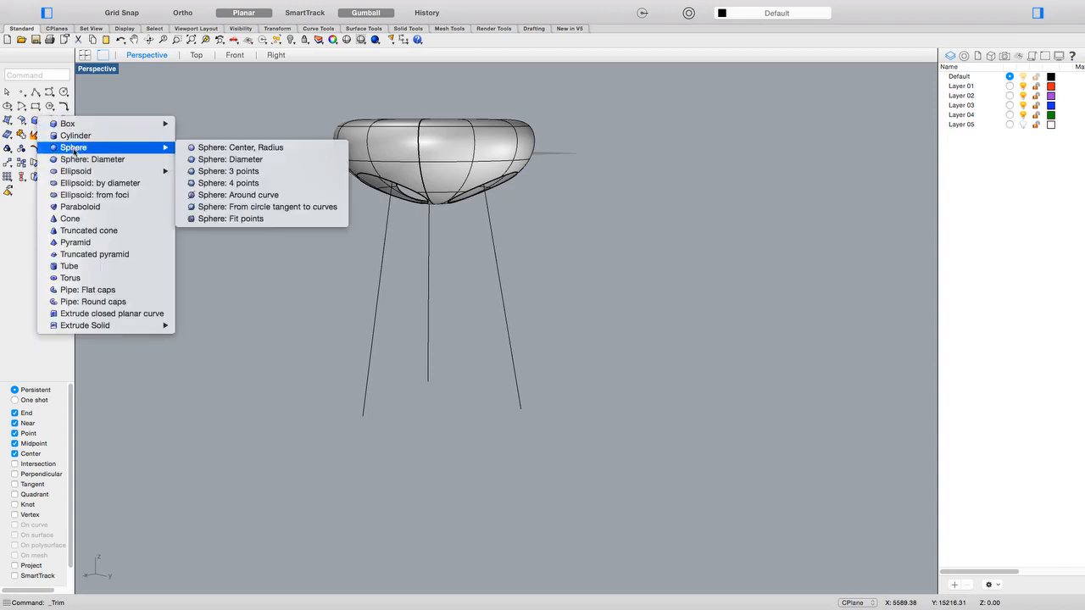
click(74, 136)
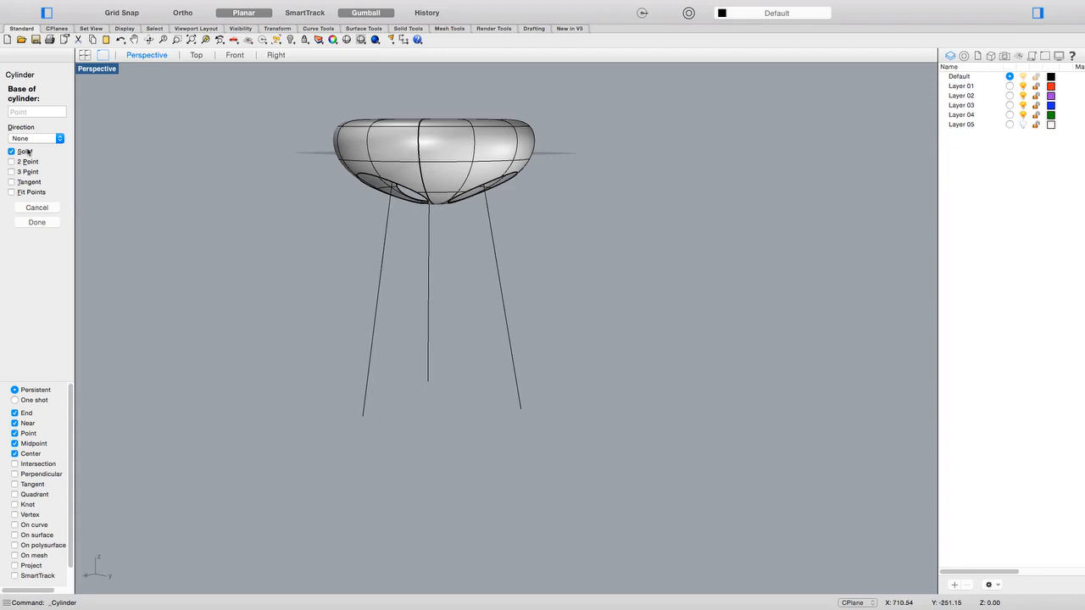
click(36, 139)
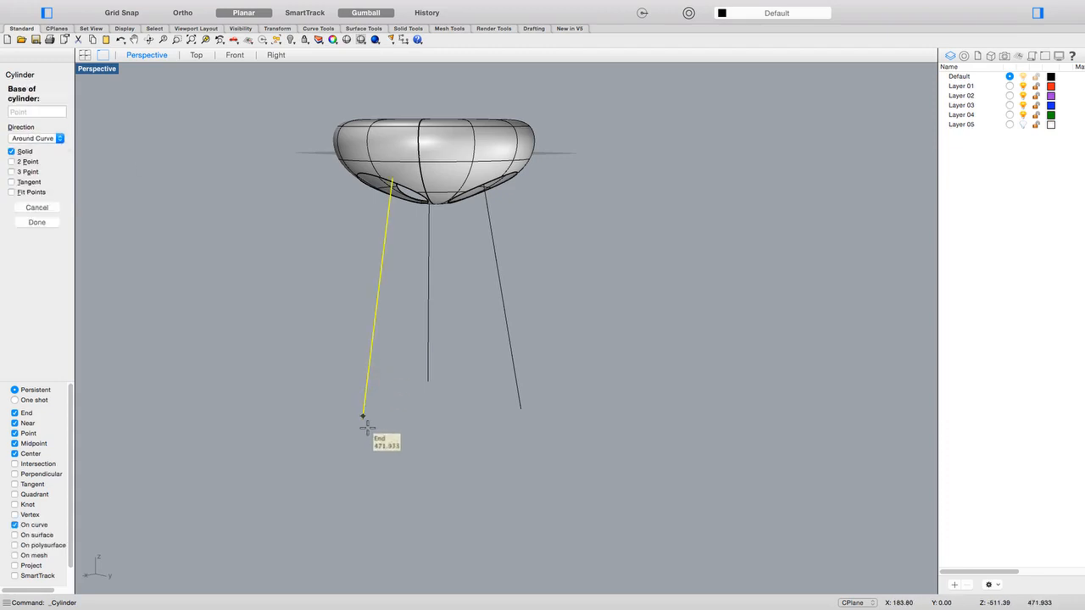
click(363, 415)
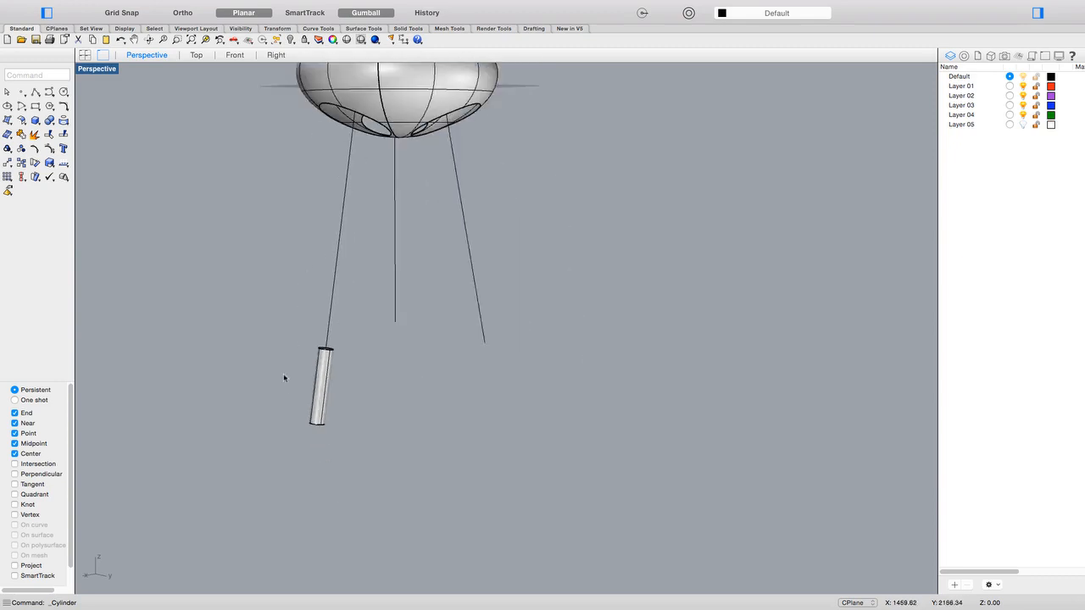
mouse_move(373, 407)
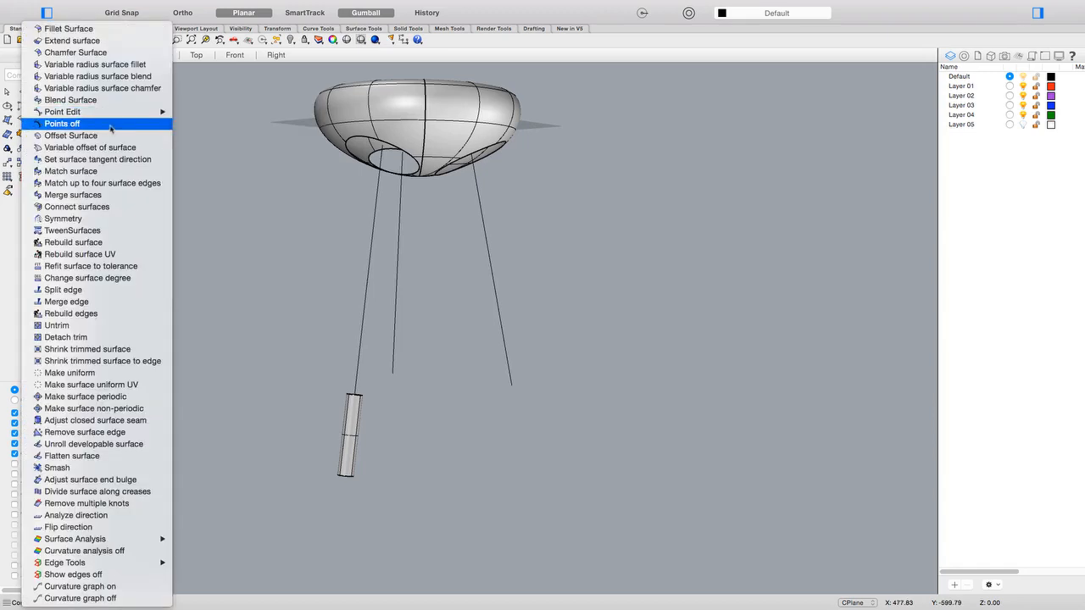
mouse_move(90, 146)
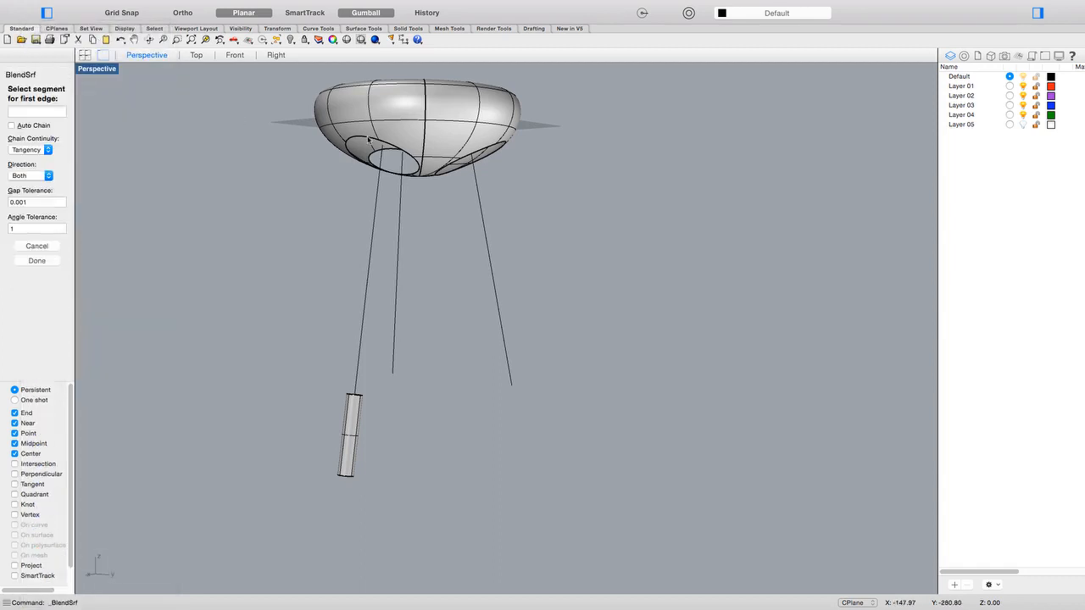
mouse_move(407, 146)
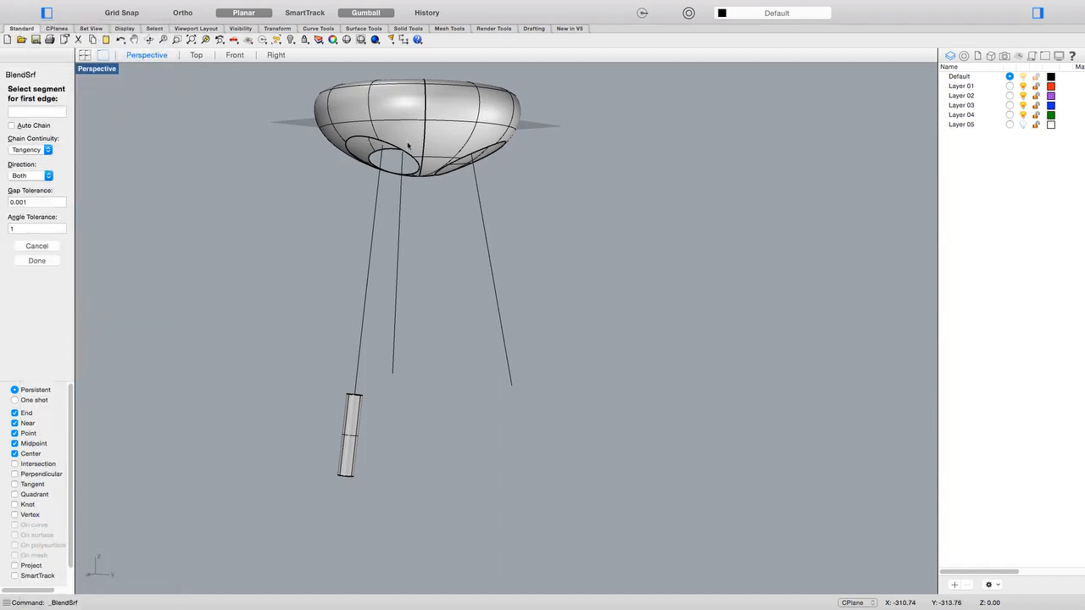
Step: Blend the seat opening edge to the tube top edge, trimming the bulge sliders at both ends, and accept
click(382, 161)
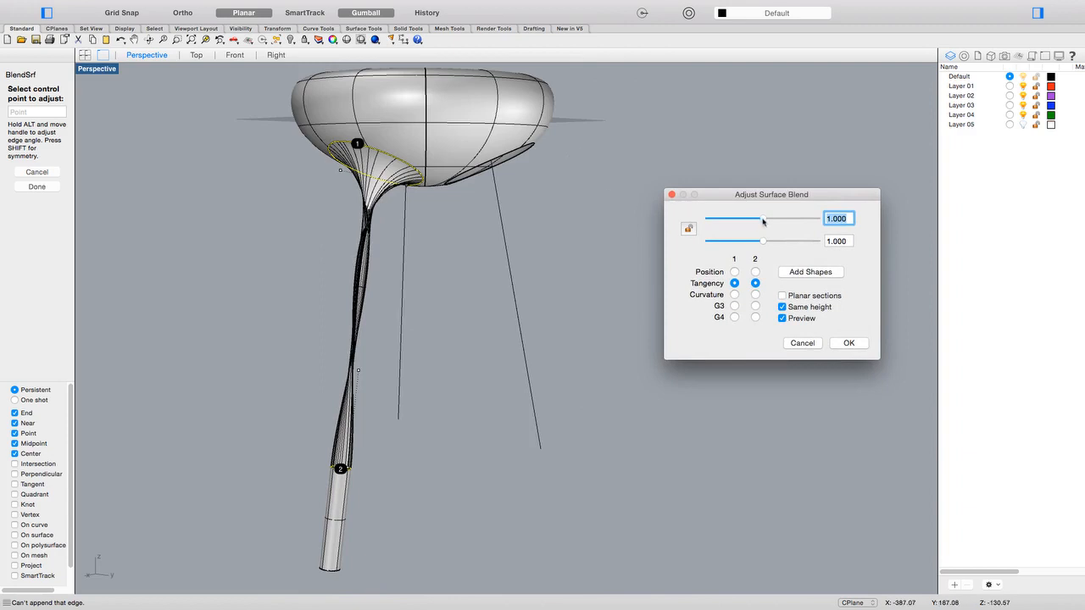
drag(763, 217, 715, 218)
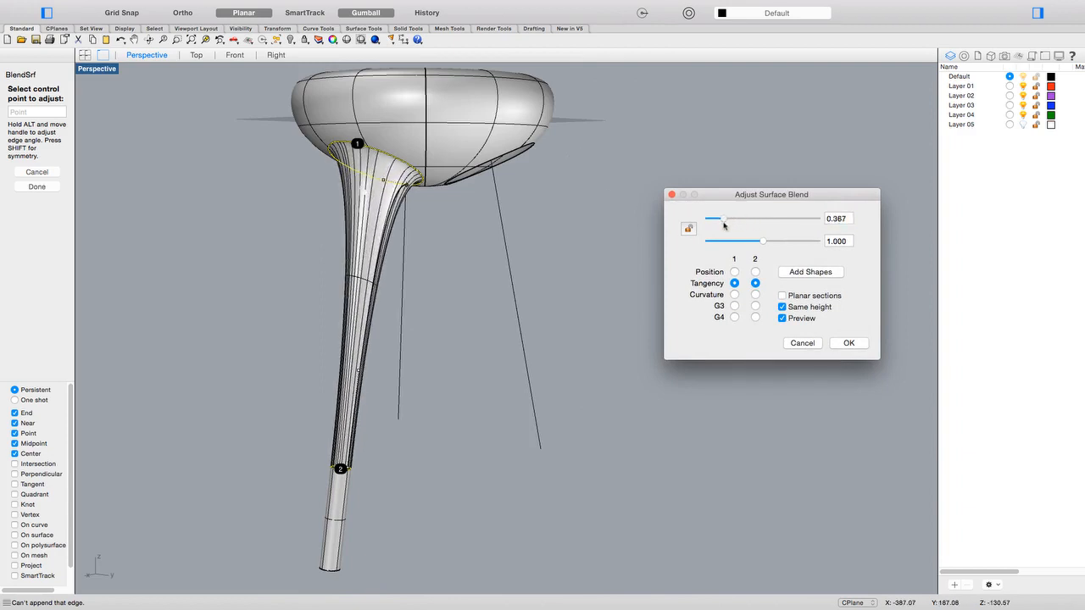
drag(763, 240, 726, 241)
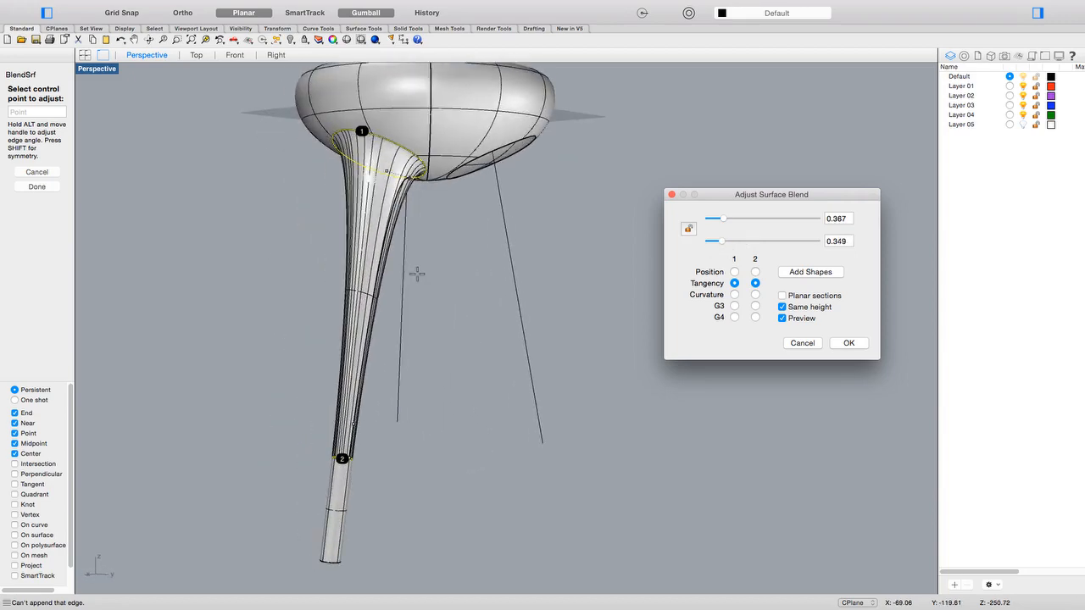
click(848, 342)
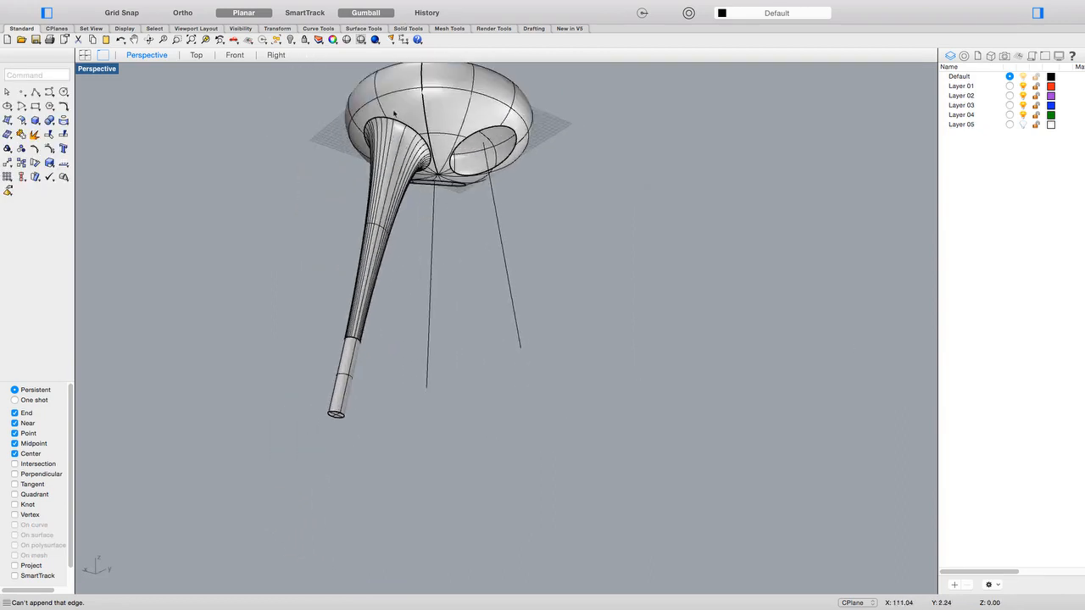
mouse_move(382, 102)
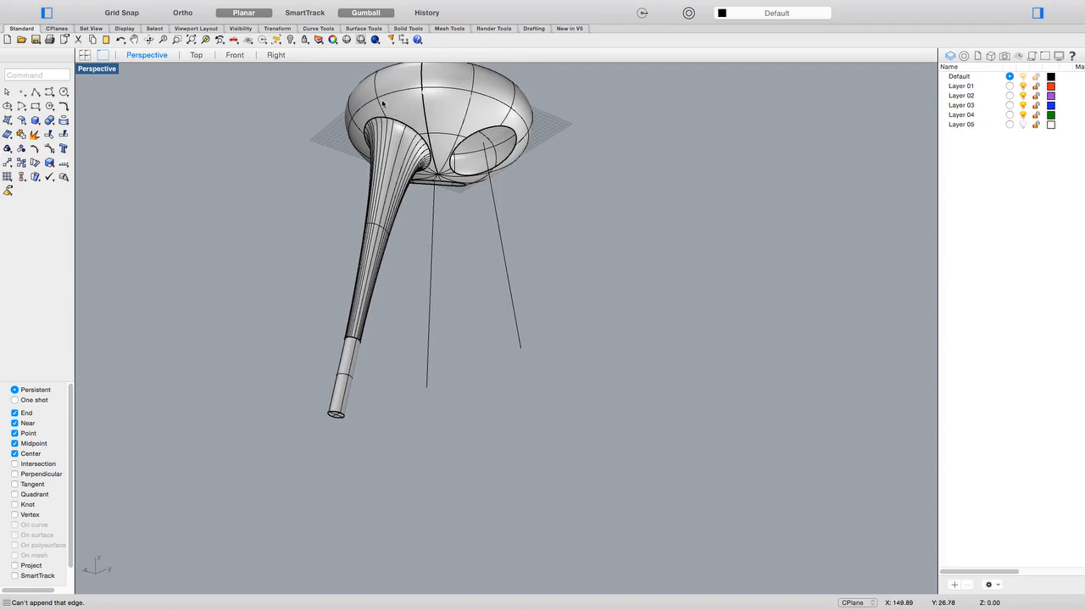
scroll(up, 3)
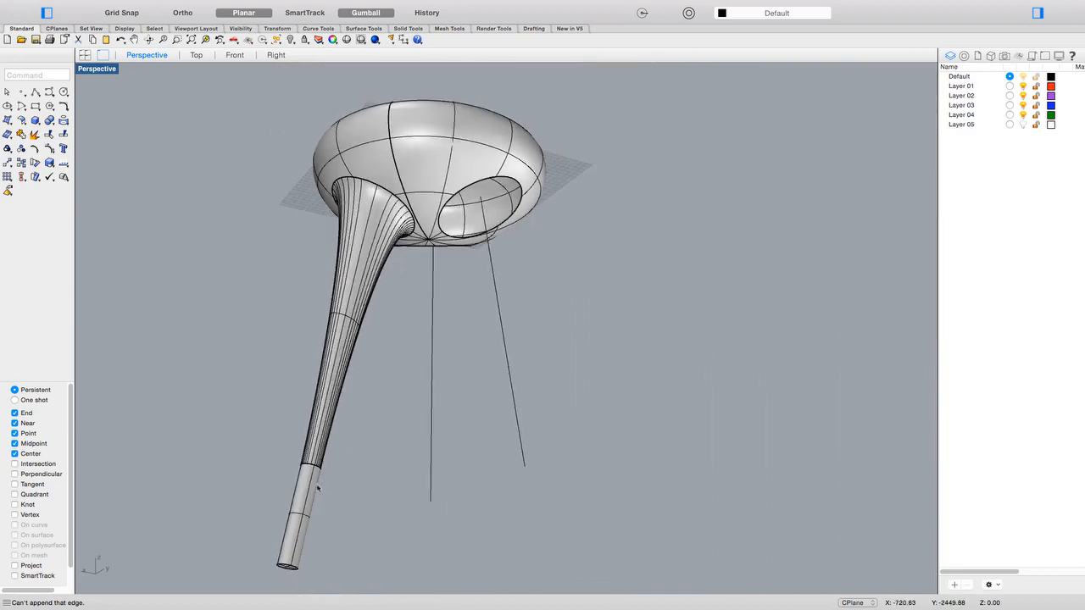
scroll(up, 3)
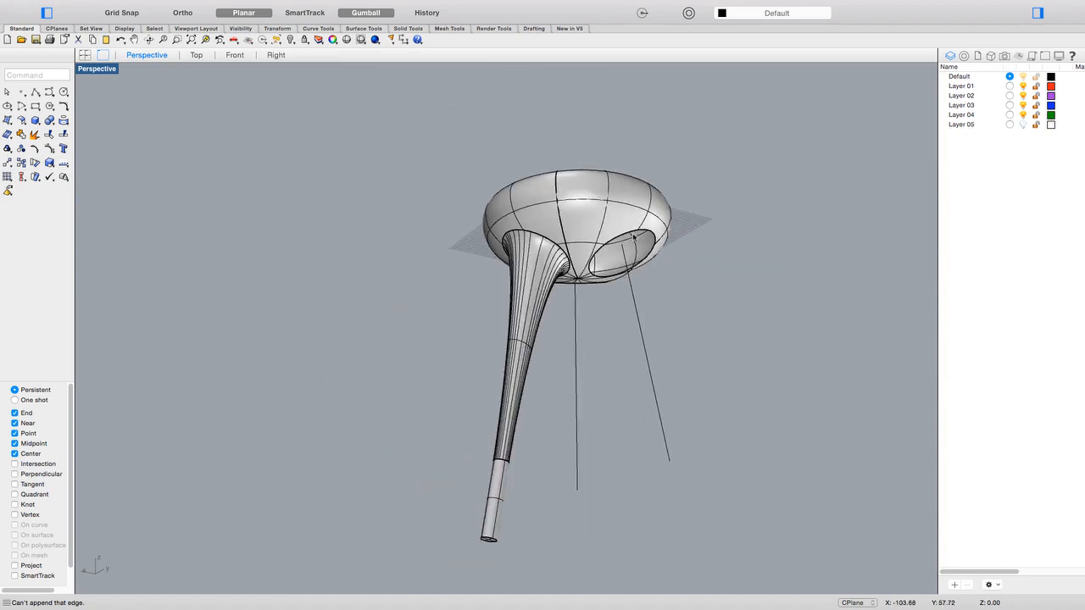
Step: Polar-array the blended leg 3 times about the seat centre and join everything into one polysurface
click(490, 500)
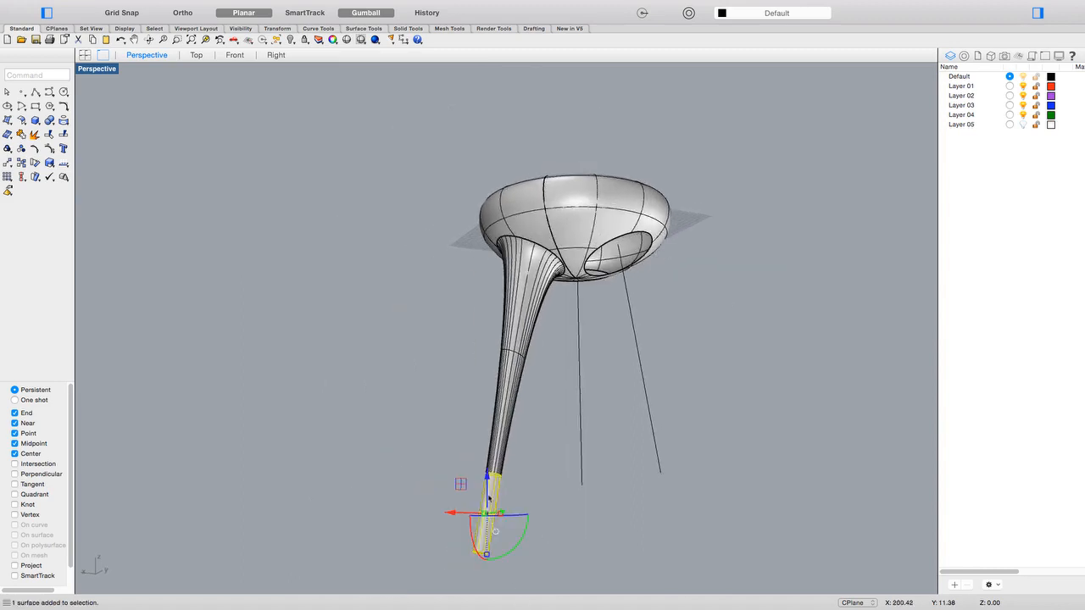
key(Delete)
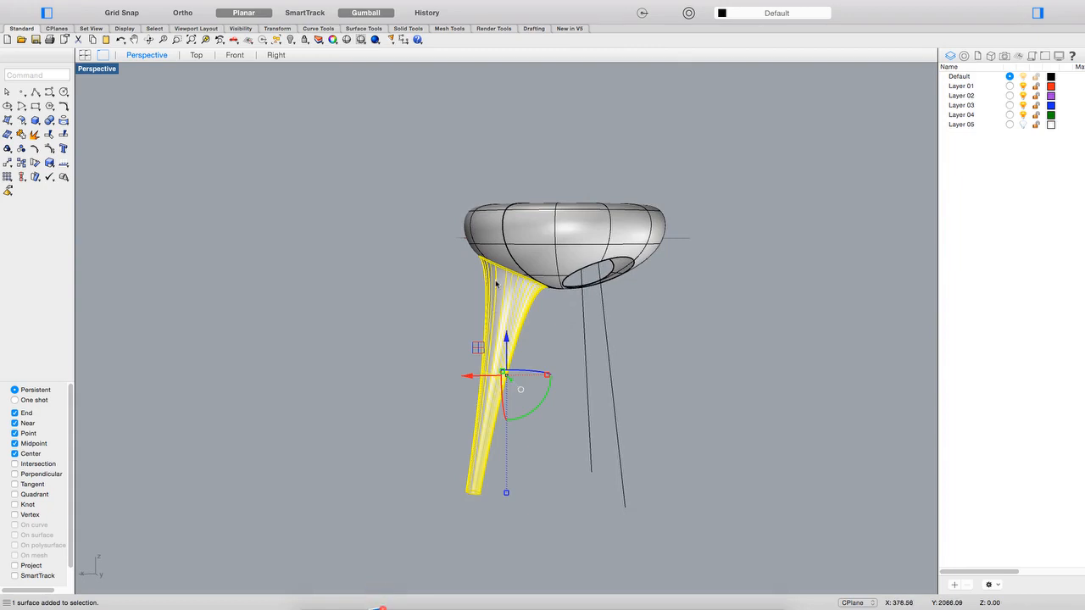
mouse_move(535, 272)
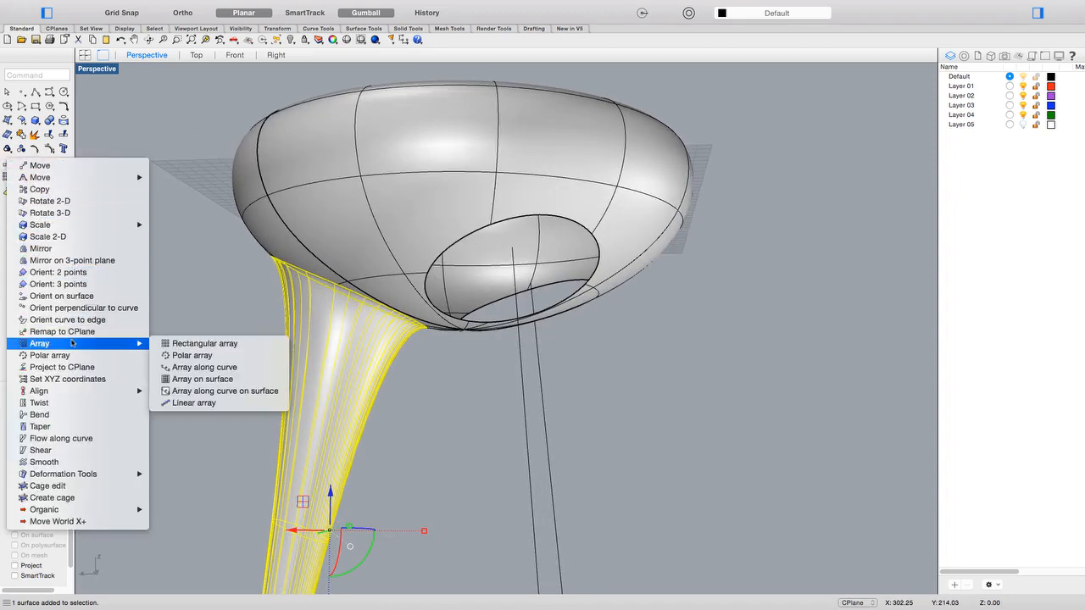
click(193, 356)
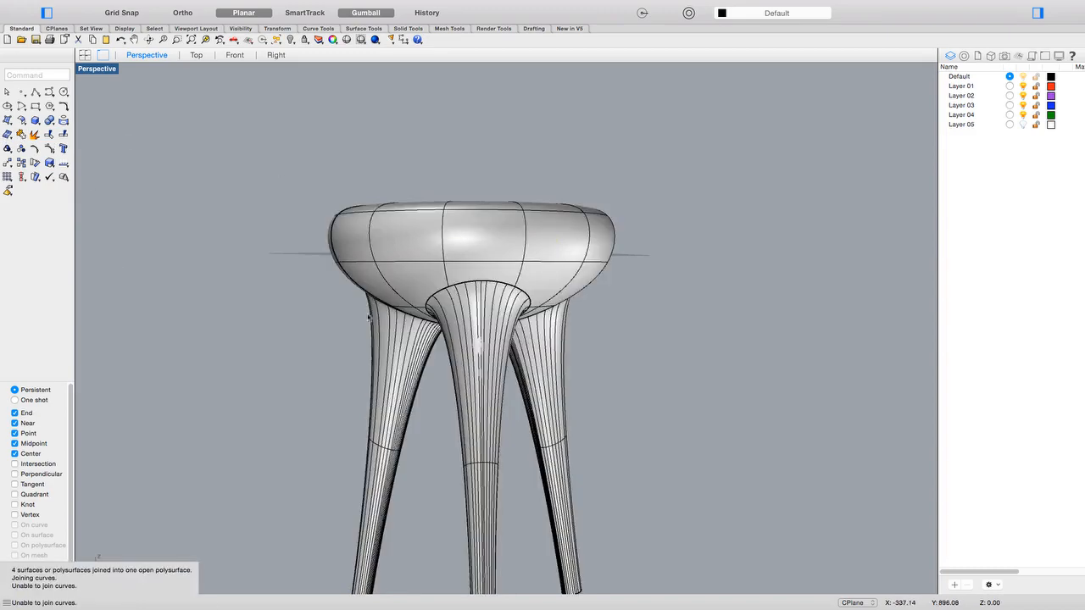
click(467, 339)
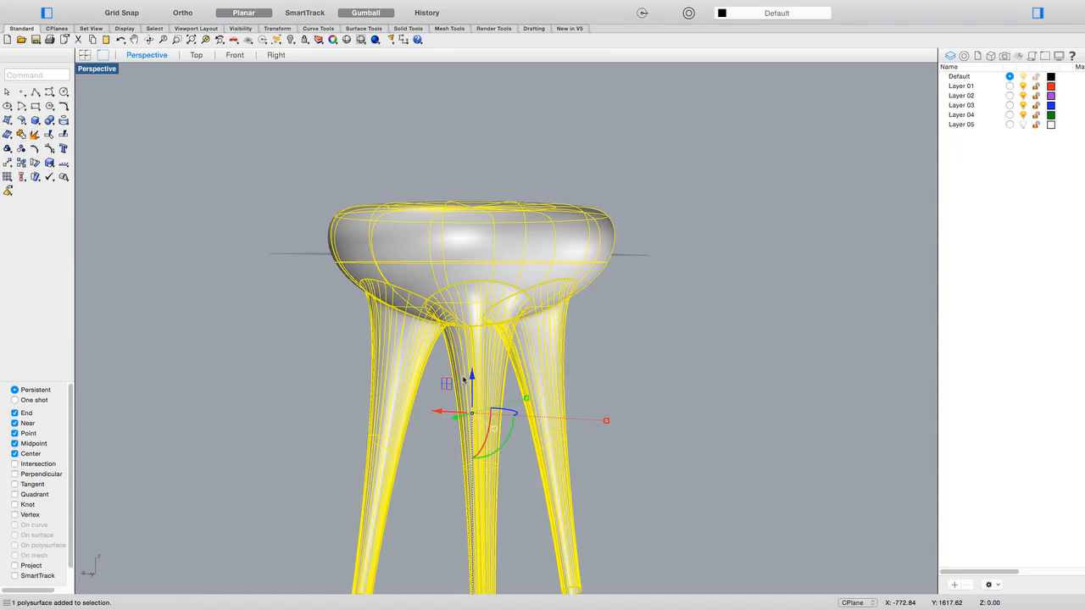
mouse_move(819, 275)
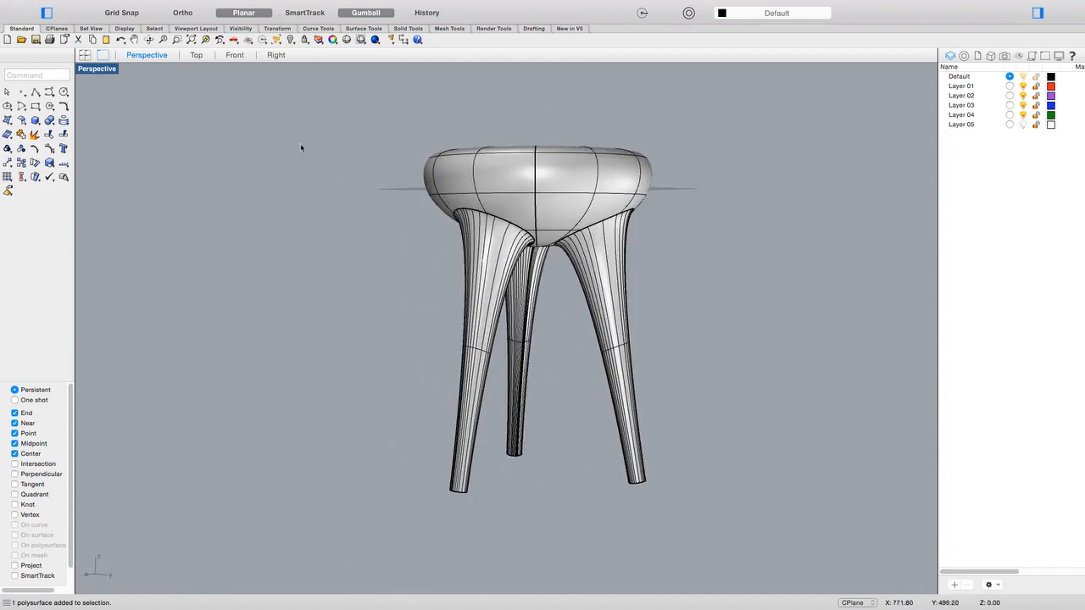
Step: Check the leg layout in Top view and cap the three planar leg ends into a closed solid
click(197, 54)
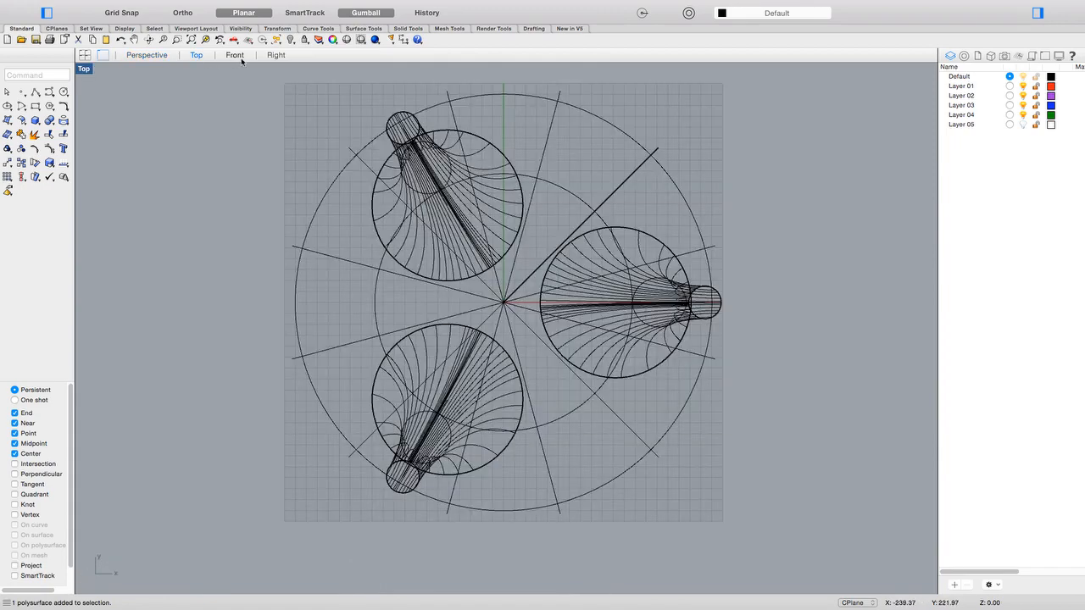
click(234, 54)
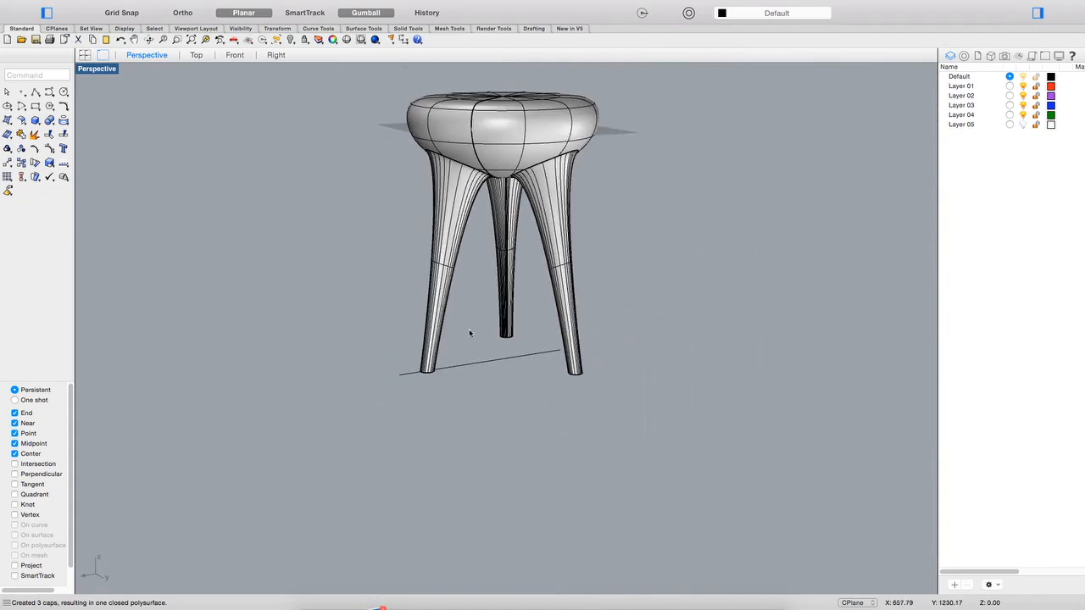
scroll(down, 3)
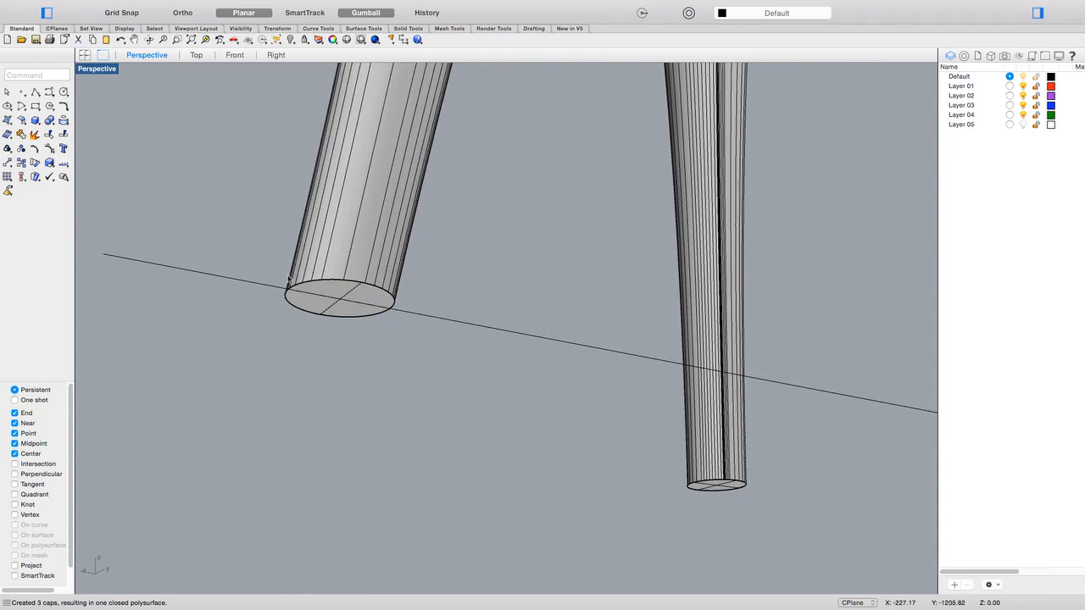
mouse_move(406, 464)
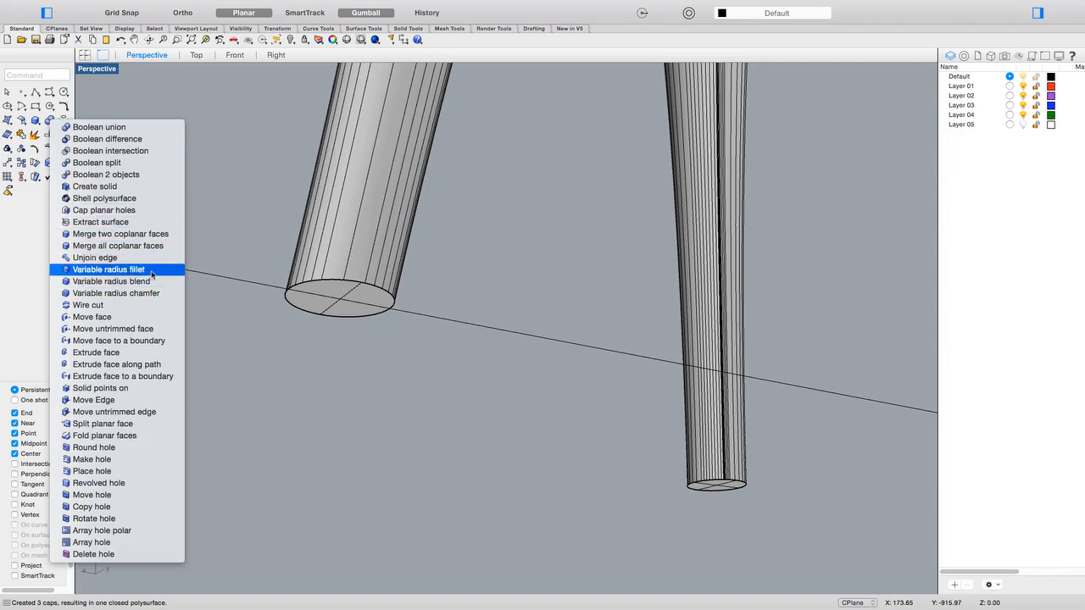
Step: Fillet the seat's sharp top edge with a variable radius fillet for a cushioned look
click(108, 269)
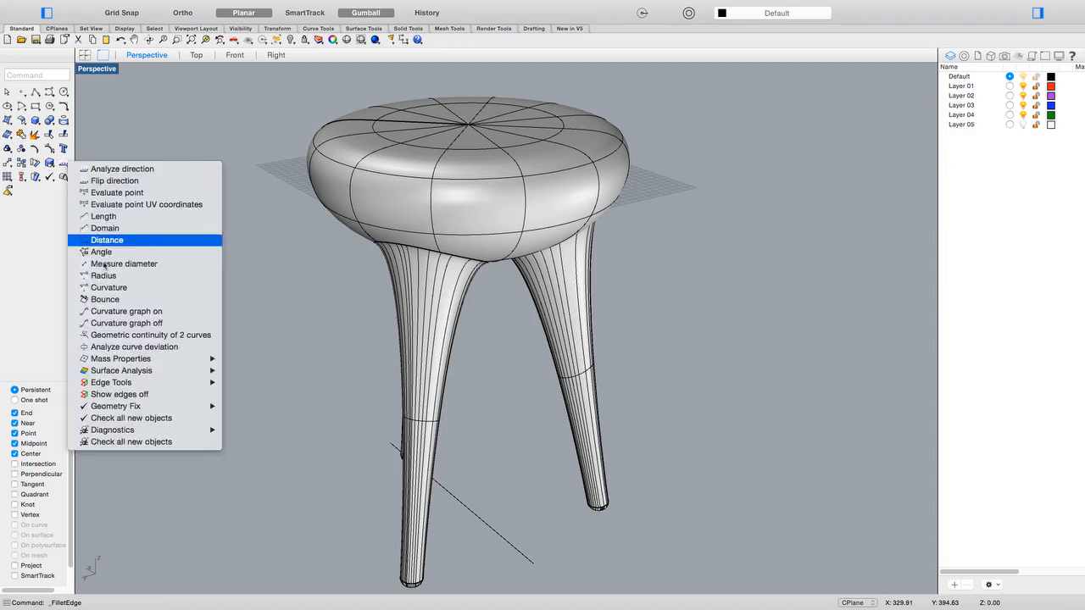
mouse_move(121, 370)
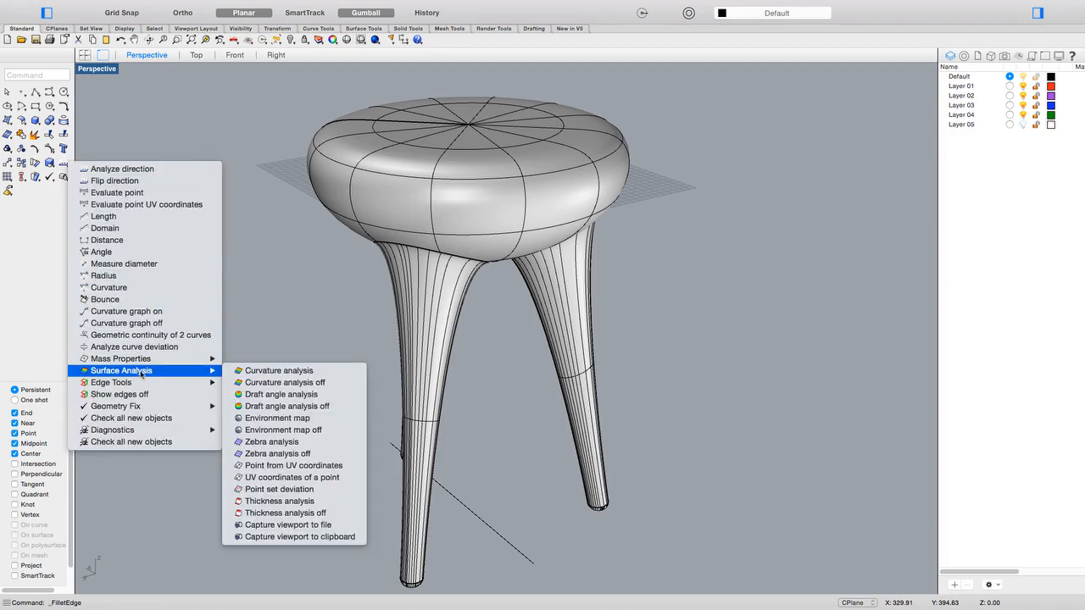
mouse_move(278, 417)
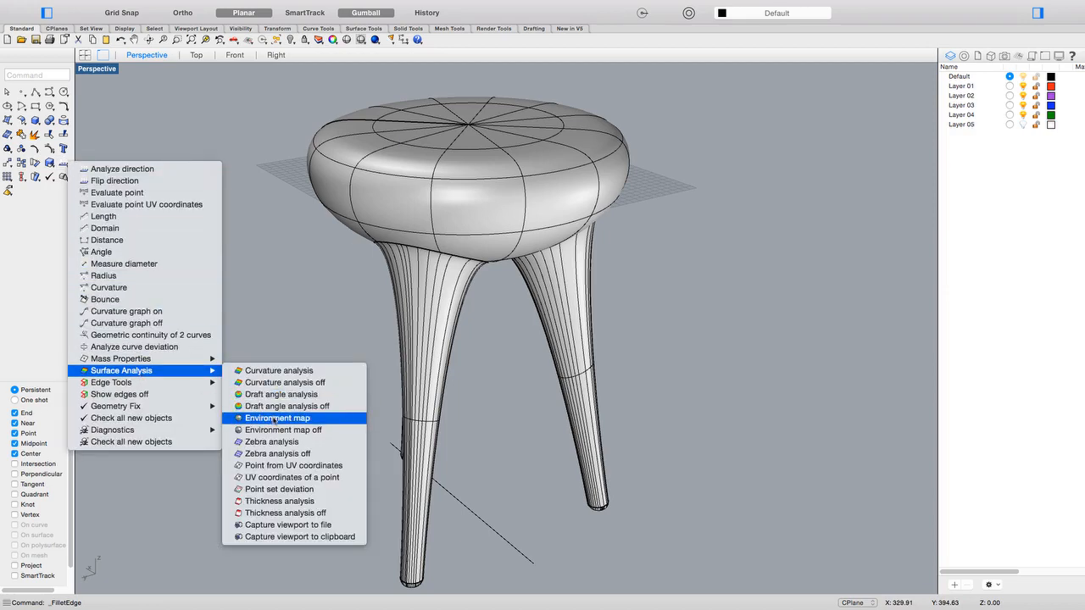
click(278, 417)
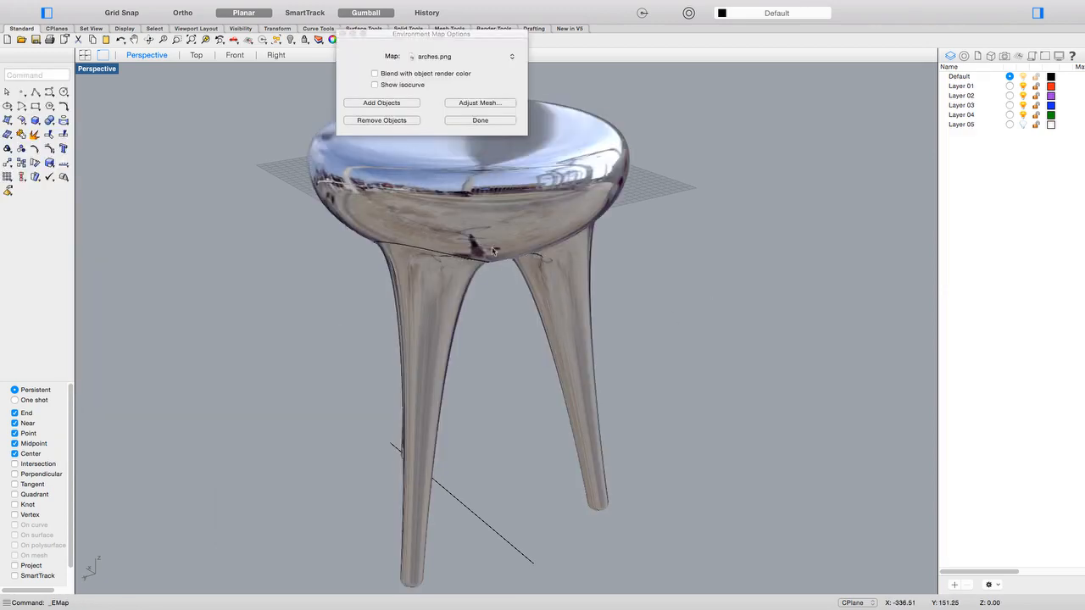
drag(431, 34, 301, 19)
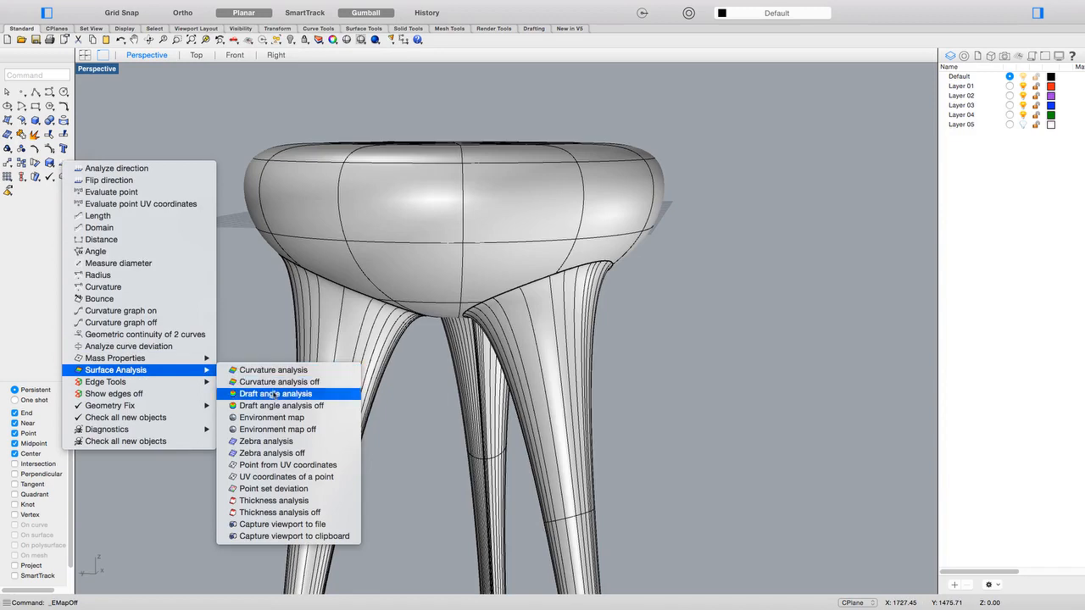
Step: Run Zebra analysis on the stool with the stripe direction set to Horizontal
click(264, 441)
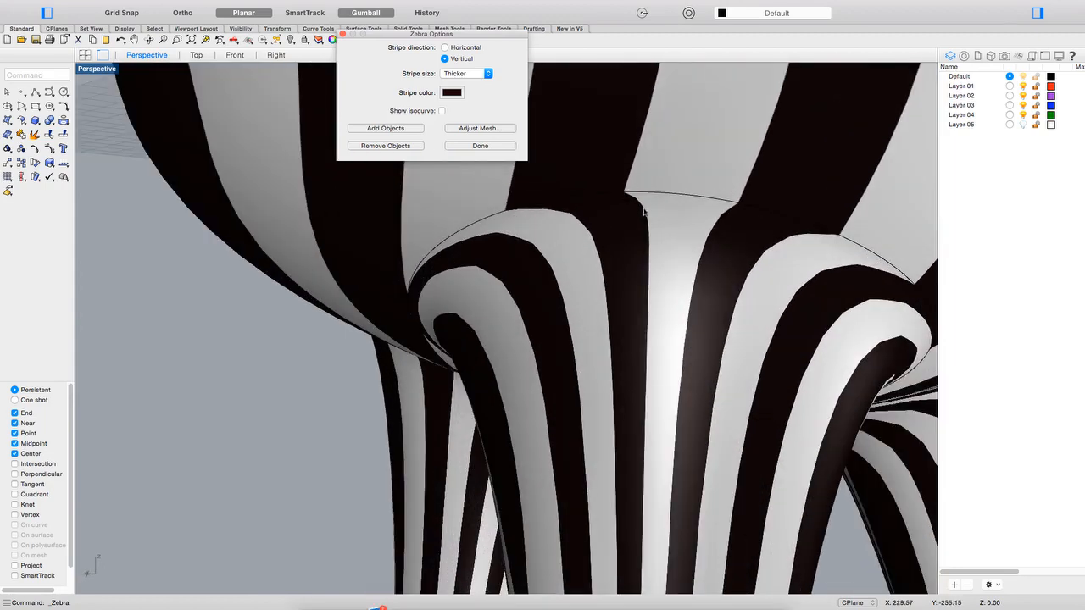
mouse_move(631, 251)
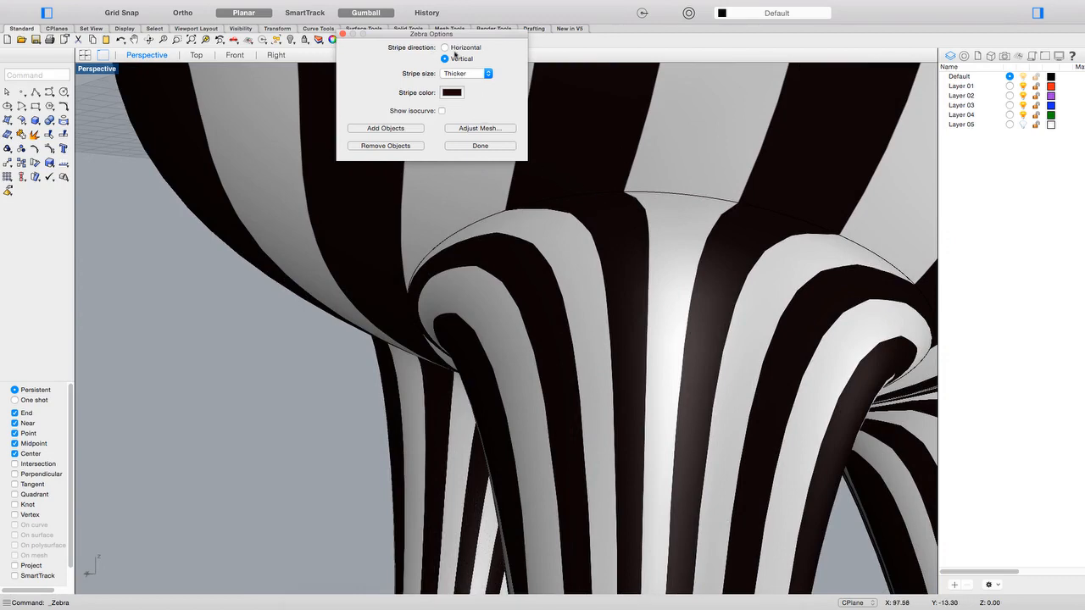
click(444, 48)
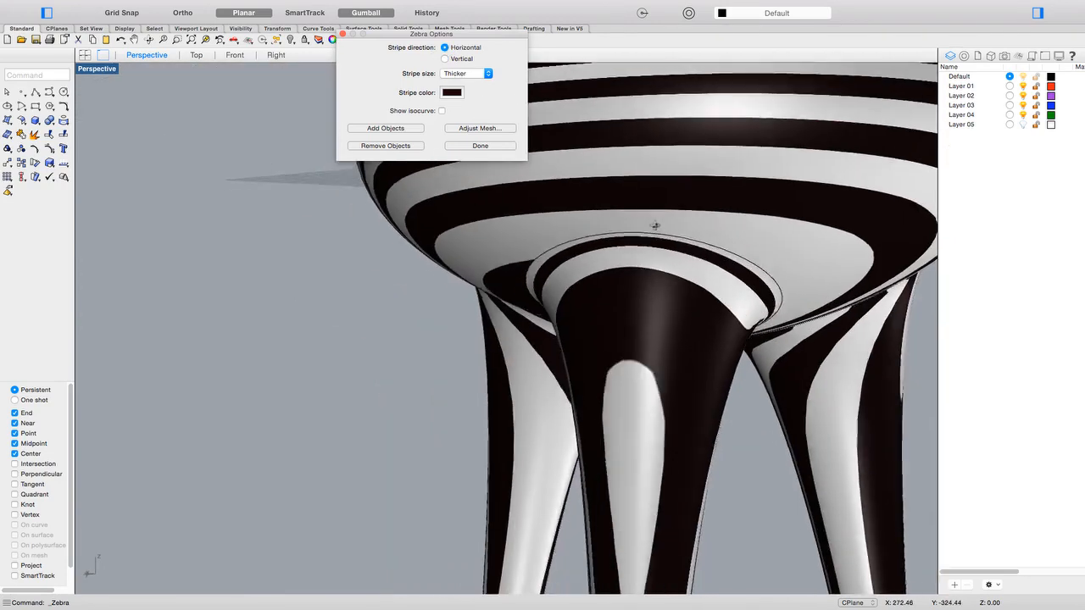